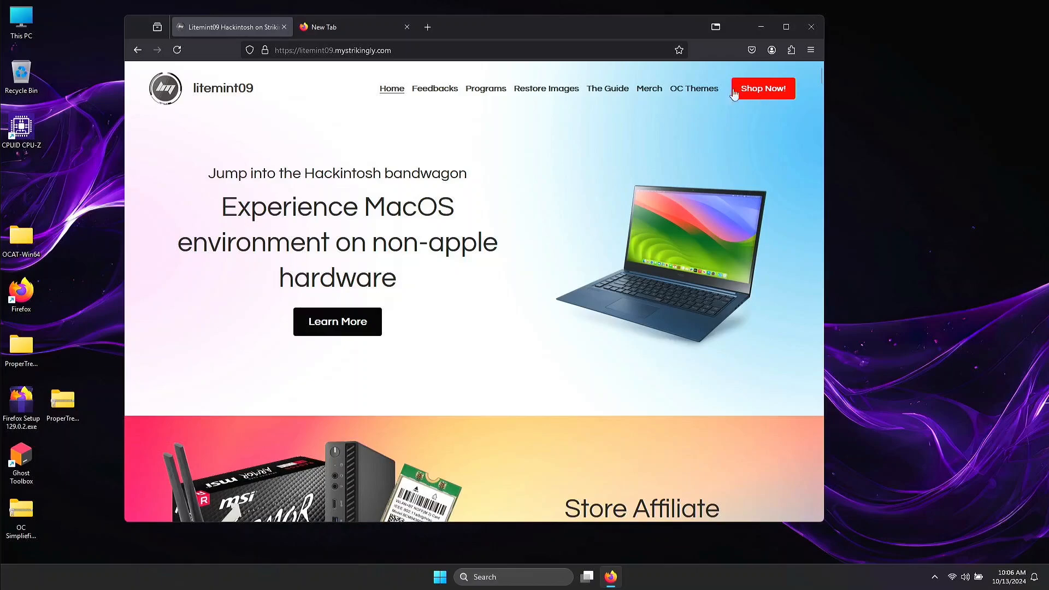
mouse_move(641, 244)
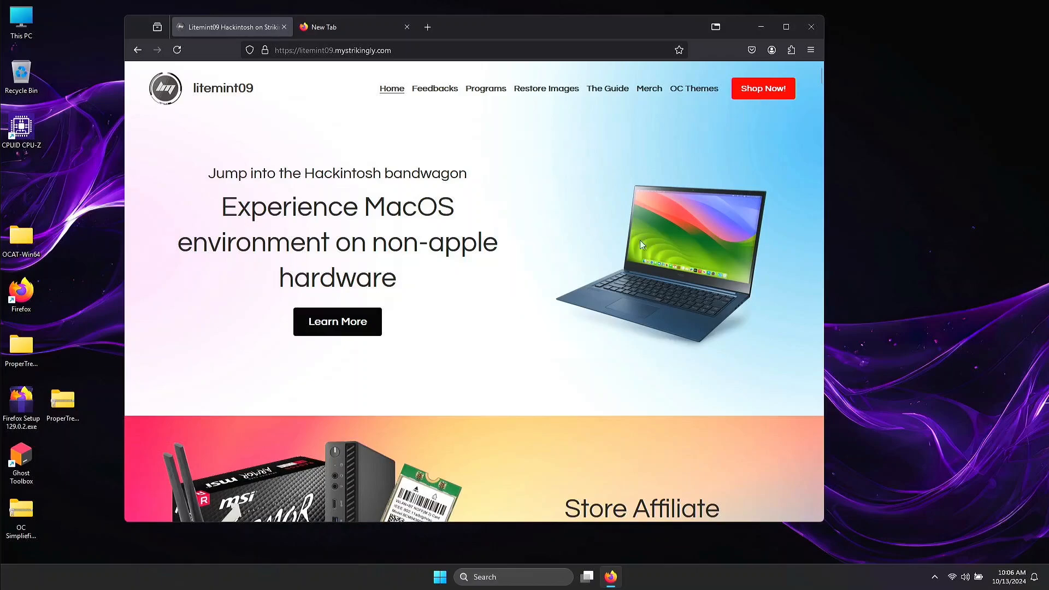
Step: View the Store Affiliate's Amazon hardware page in a new tab, then return to the Hackintosh site
scroll(down, 3)
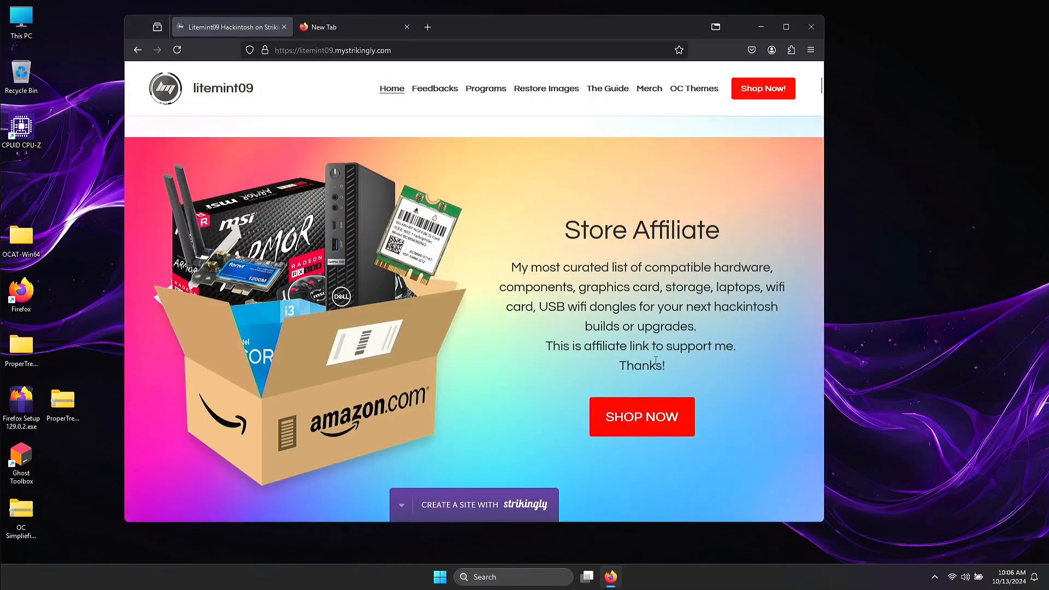
click(641, 417)
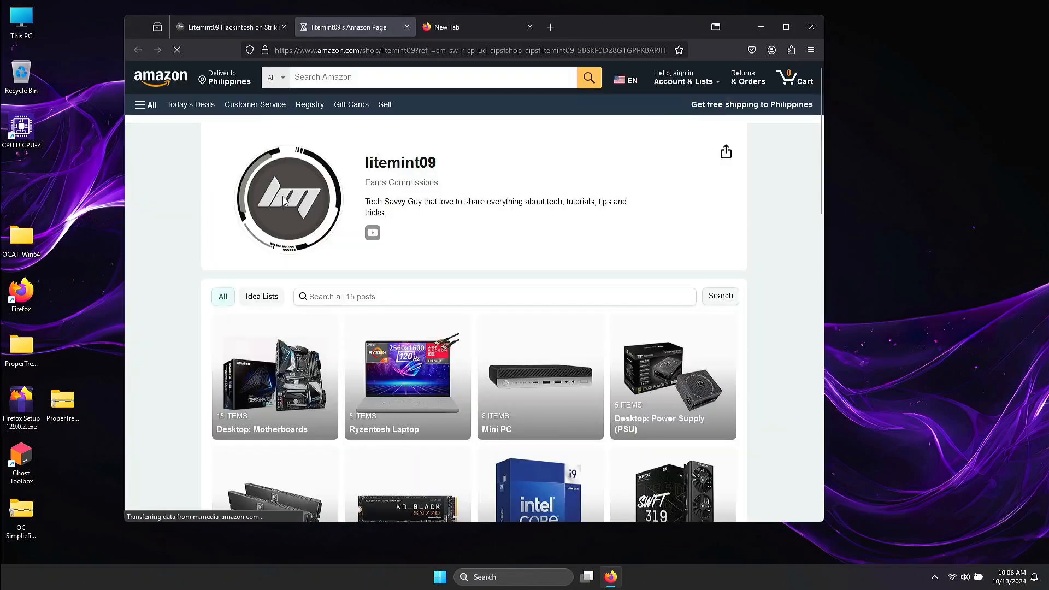
scroll(down, 3)
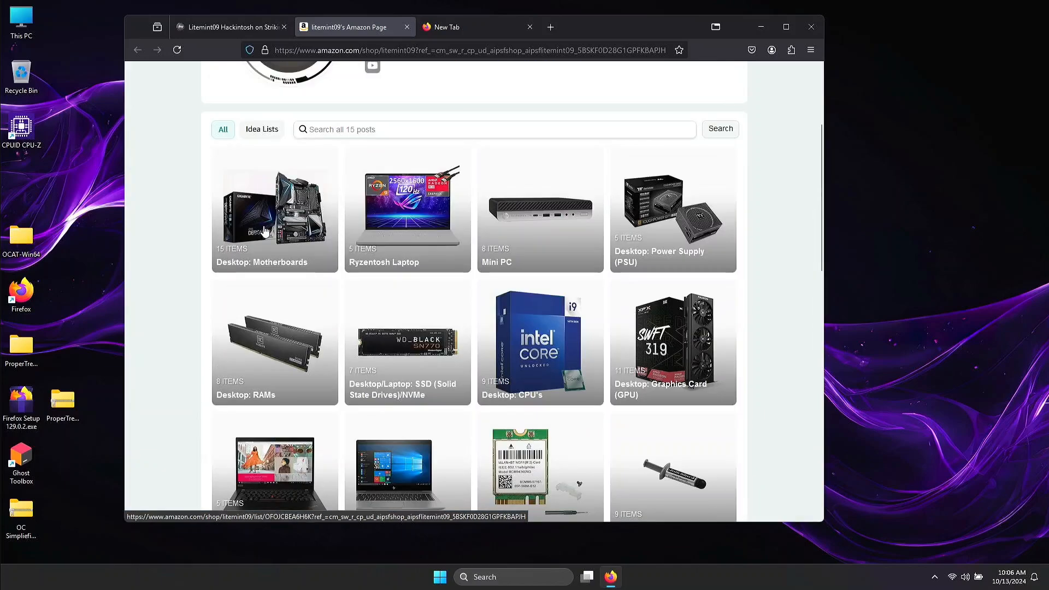
click(231, 26)
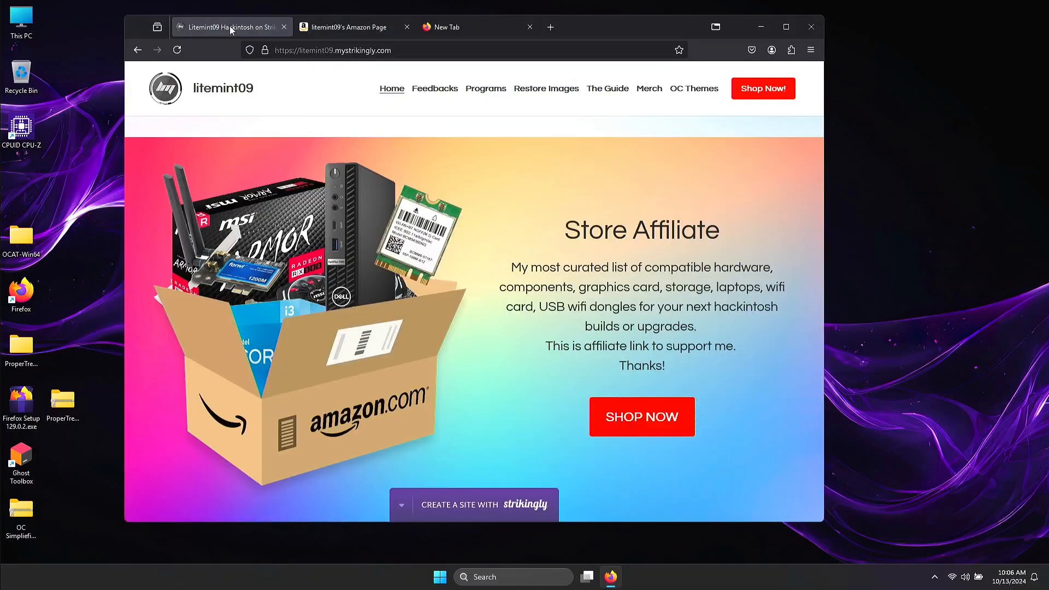
scroll(down, 3)
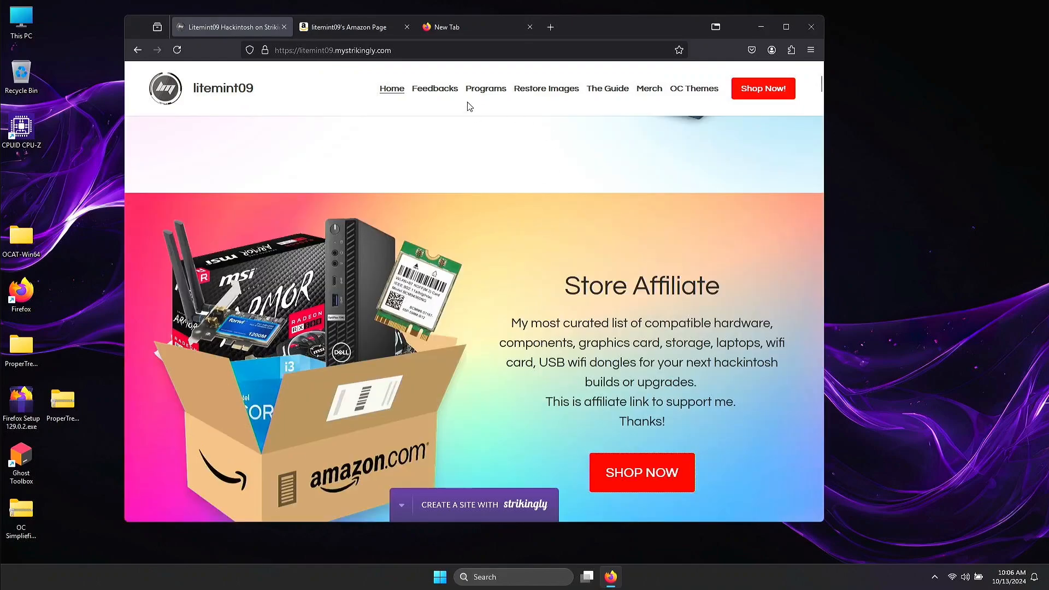
click(486, 89)
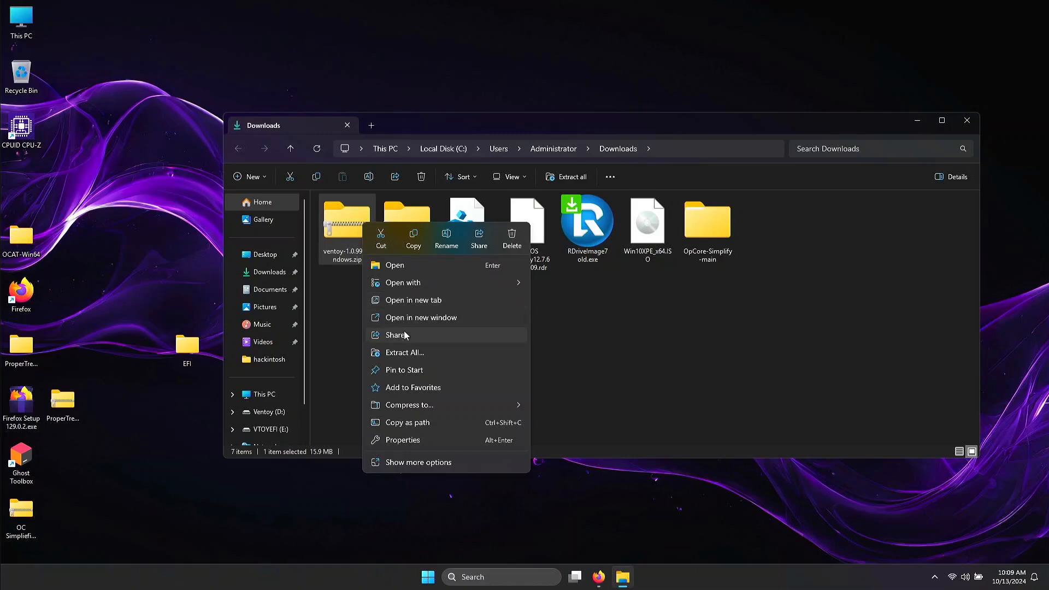
Step: Extract the Ventoy 1.0.99 archive and launch Ventoy2Disk despite the unverified-app warning
click(404, 353)
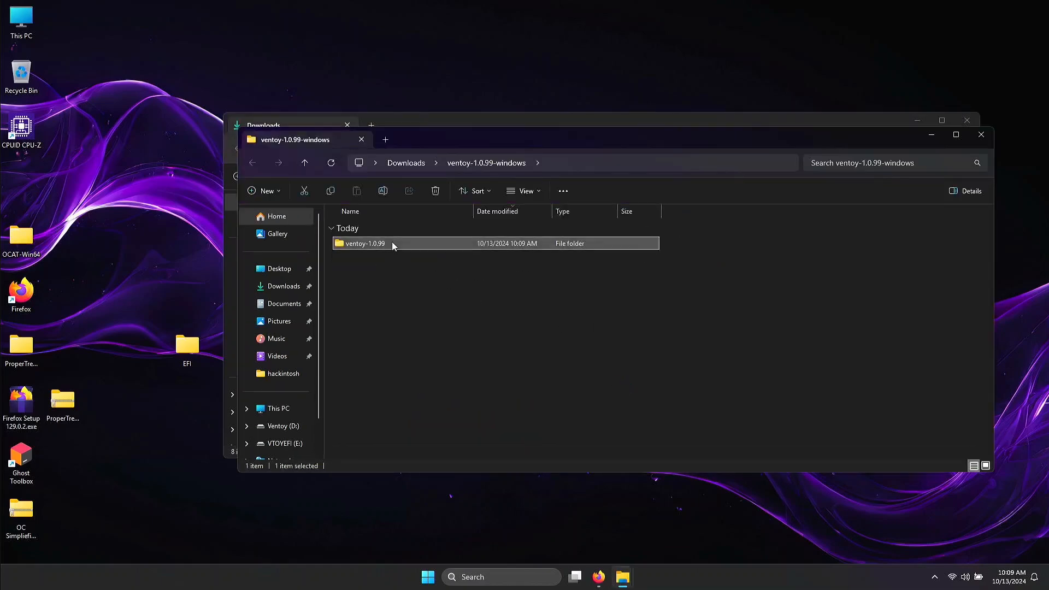
double_click(363, 258)
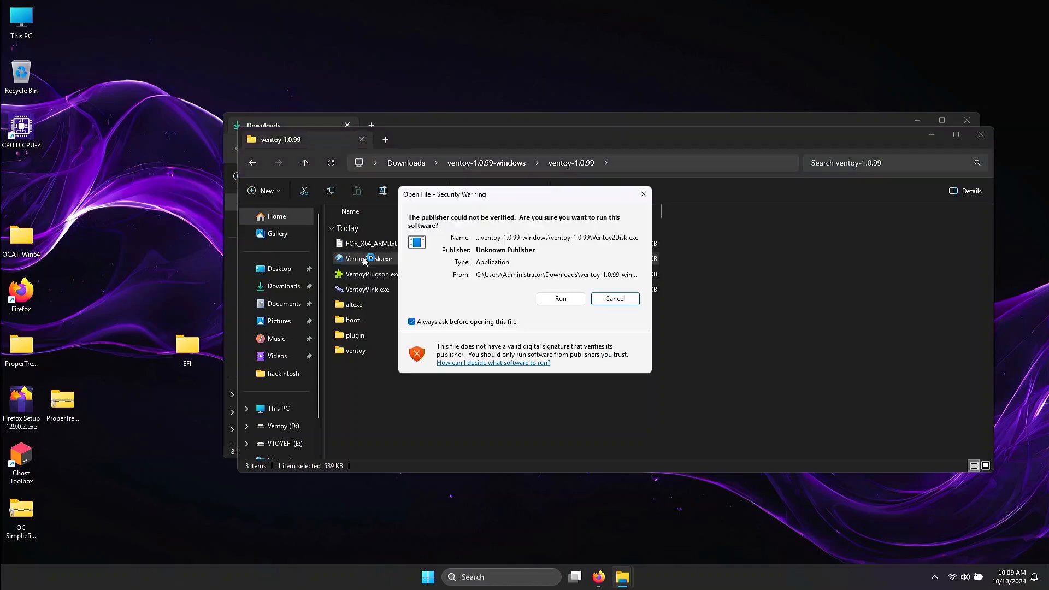
click(559, 299)
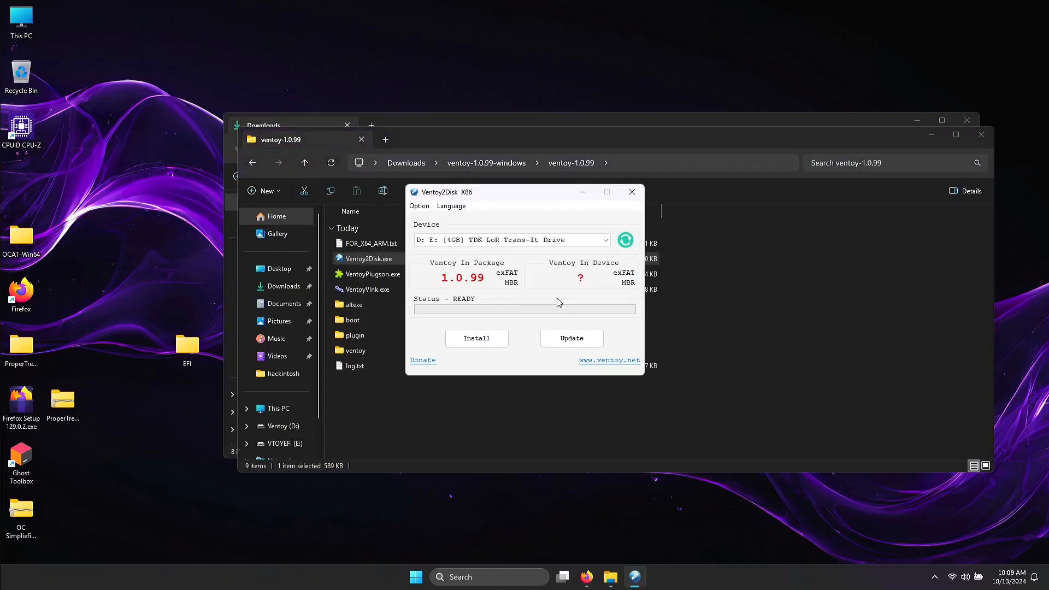
mouse_move(491, 481)
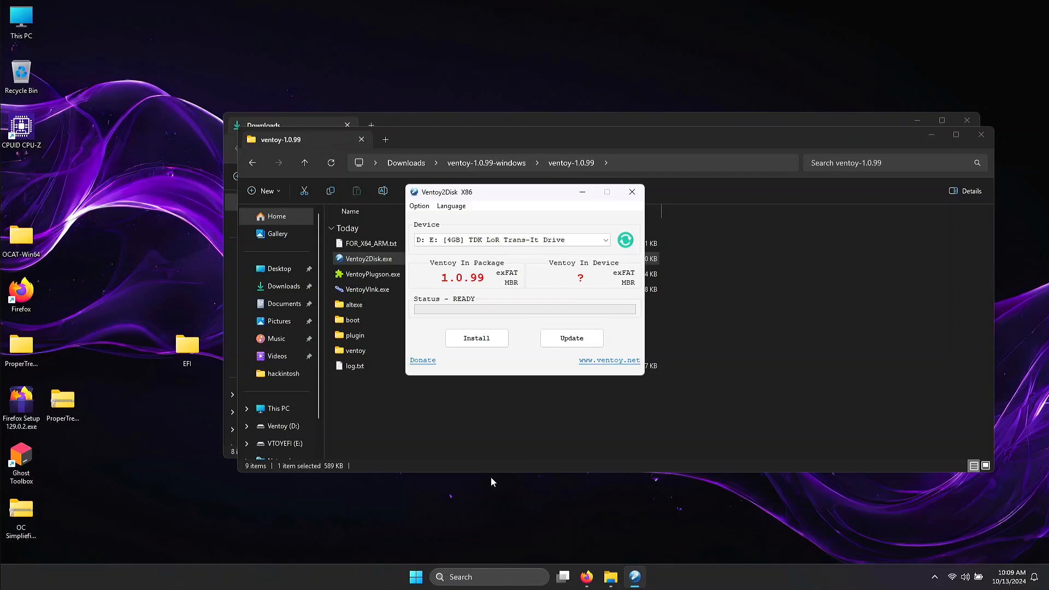
text(msin)
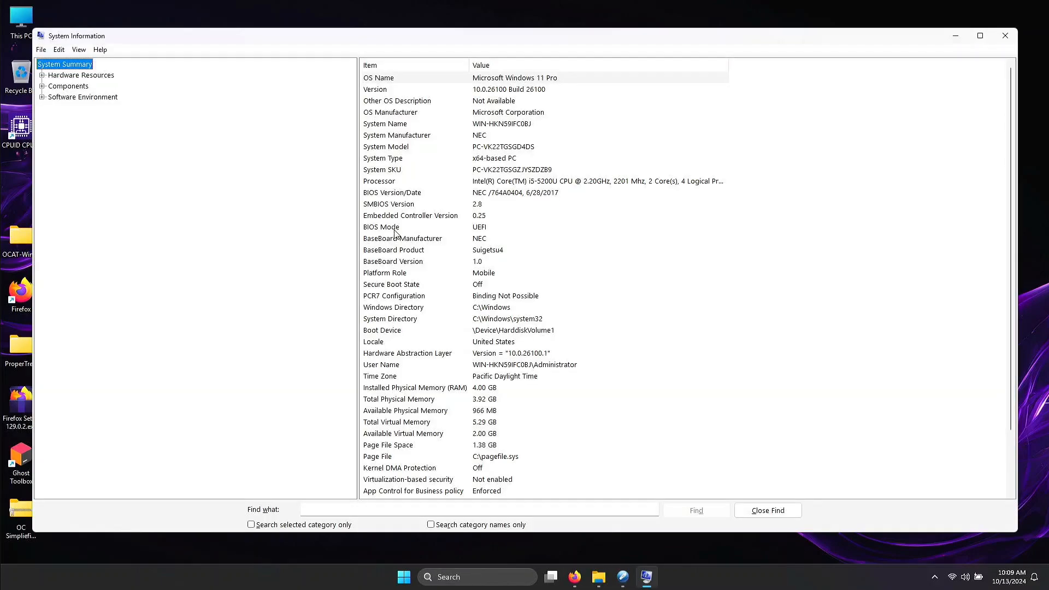
click(381, 228)
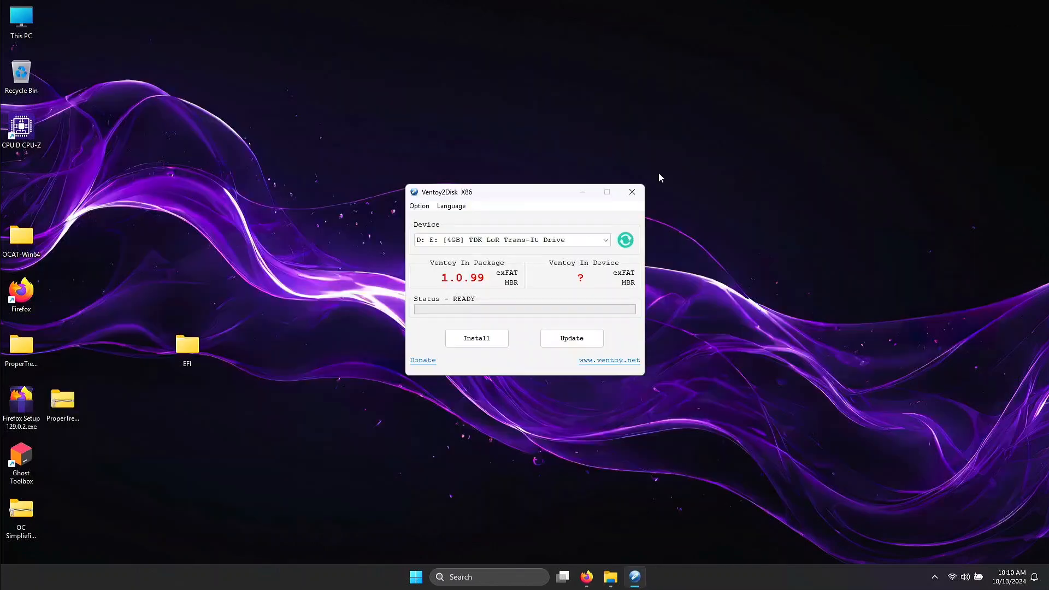
Step: Install Ventoy on the 4GB TDK drive using GPT partition style and confirm success
click(419, 205)
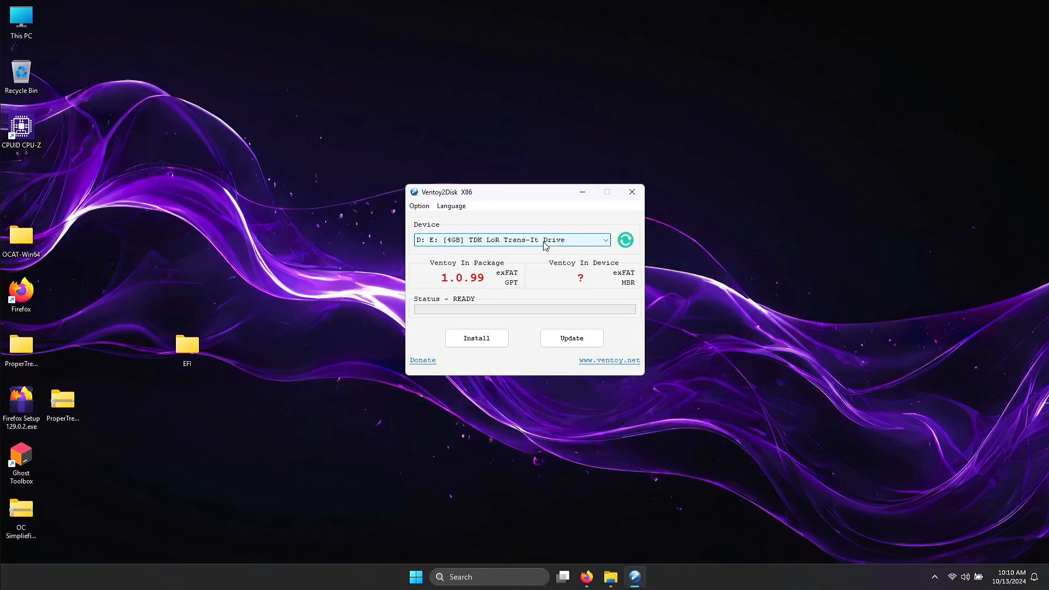
mouse_move(584, 245)
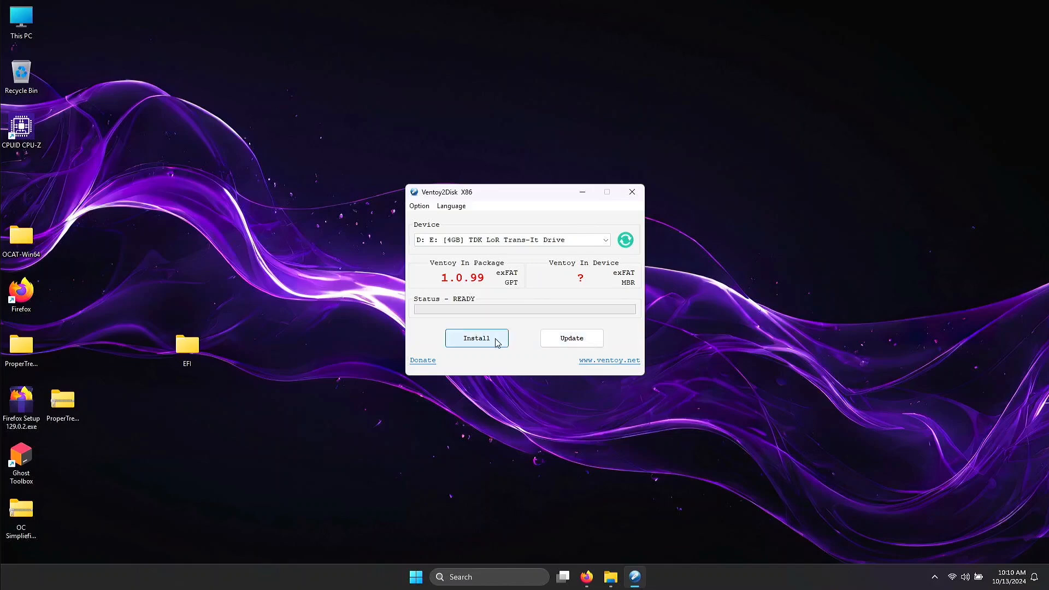
click(477, 338)
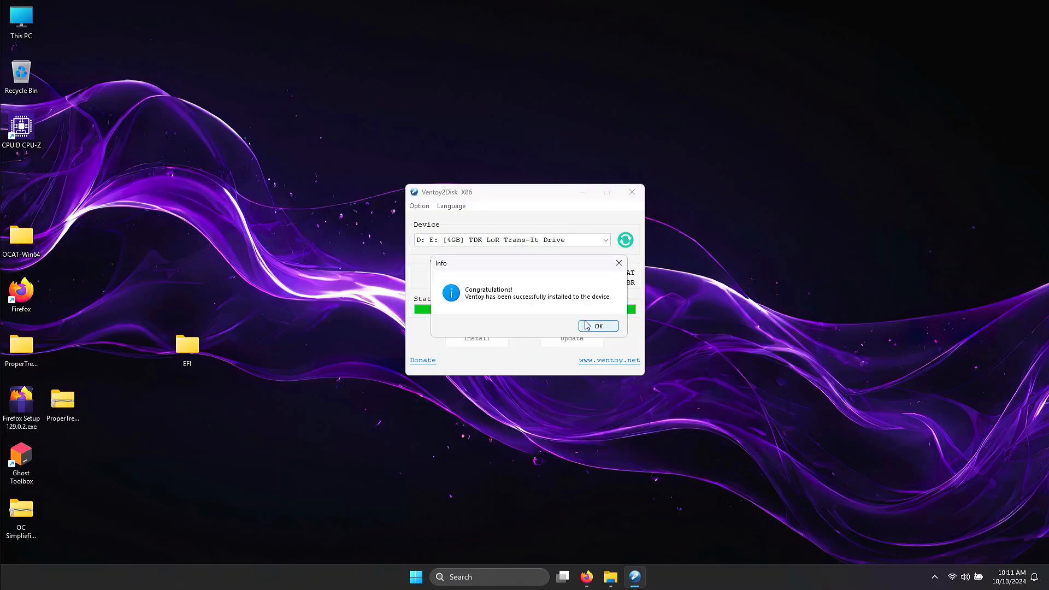
click(596, 326)
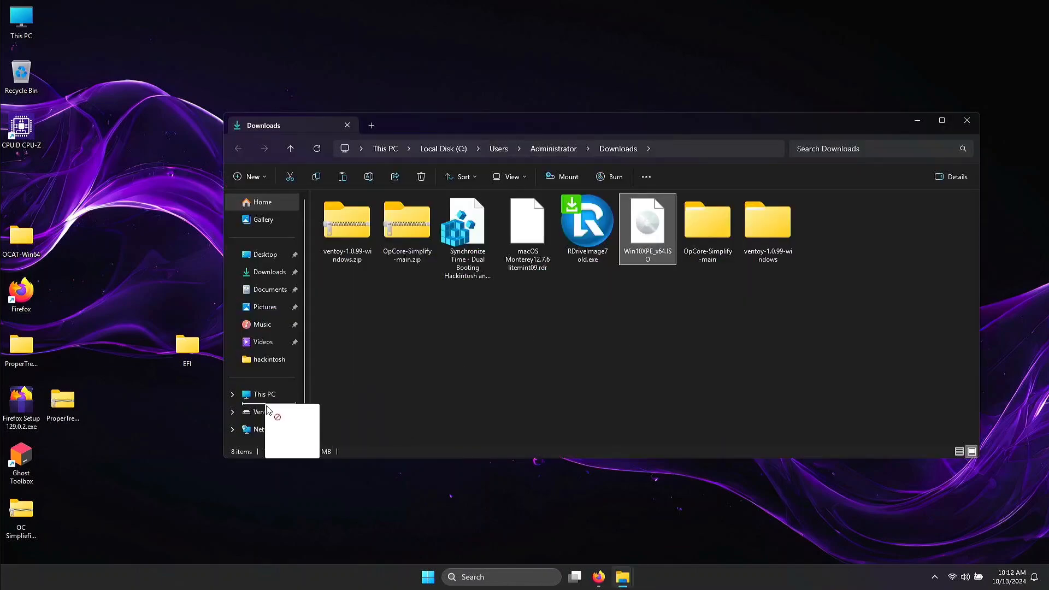
Step: Copy Win10XPE_x64.ISO onto Ventoy (D:) and merge the Synchronize Time registry entries
drag(647, 227, 265, 412)
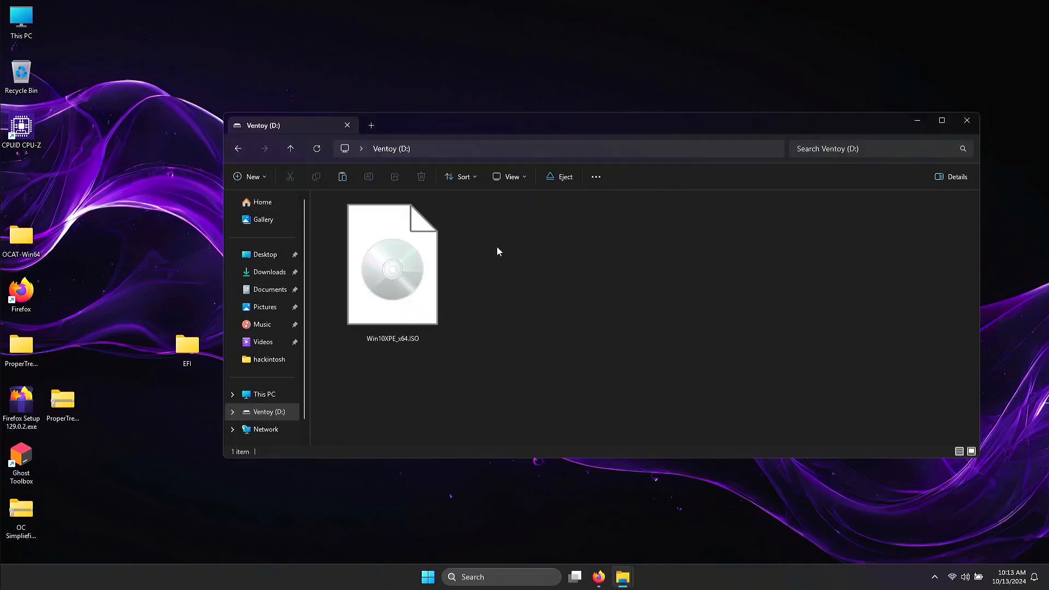
mouse_move(717, 232)
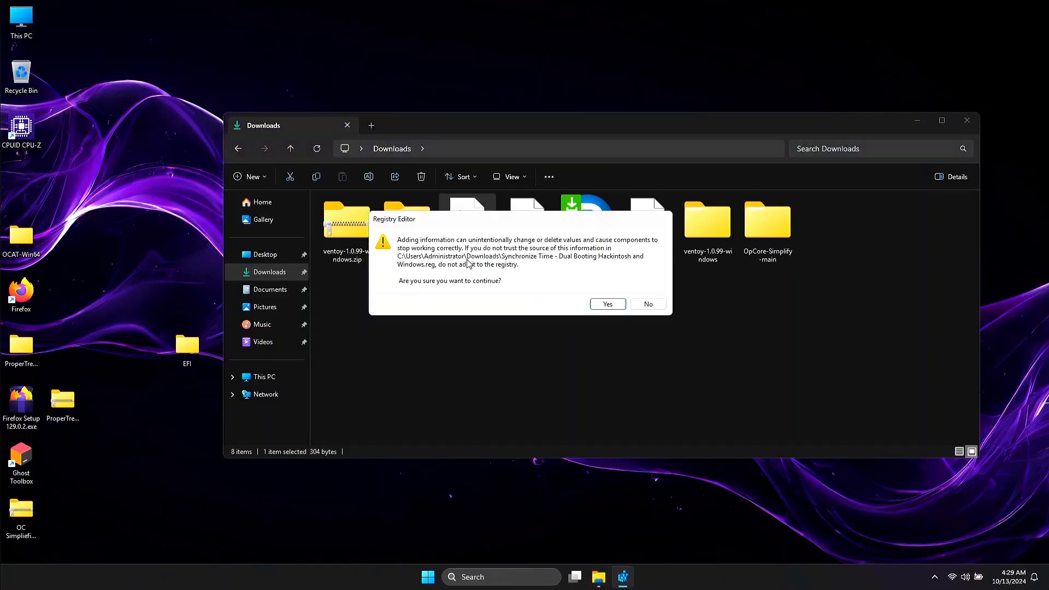
click(607, 304)
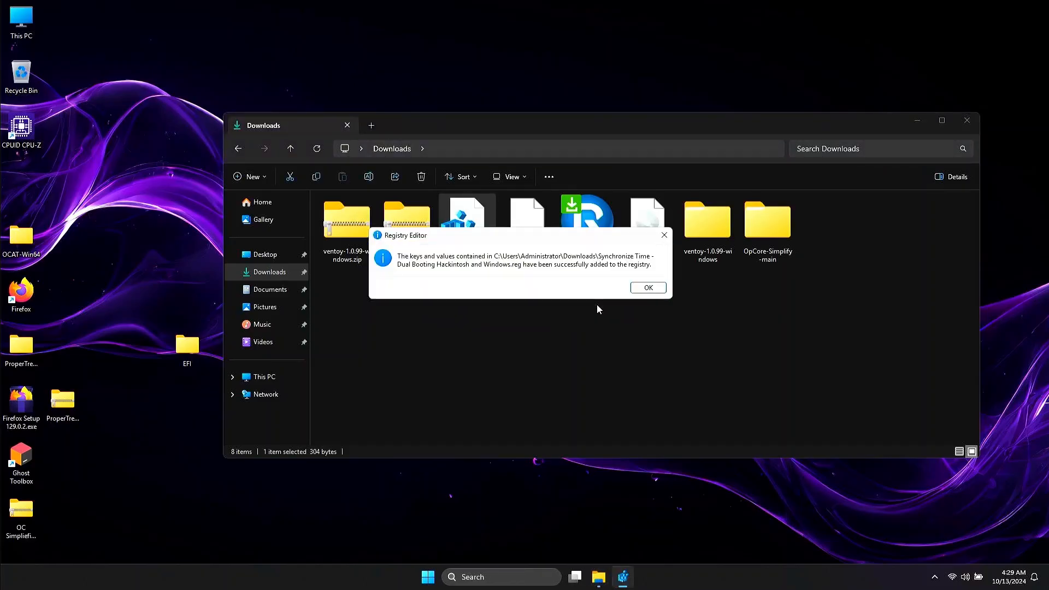
click(646, 288)
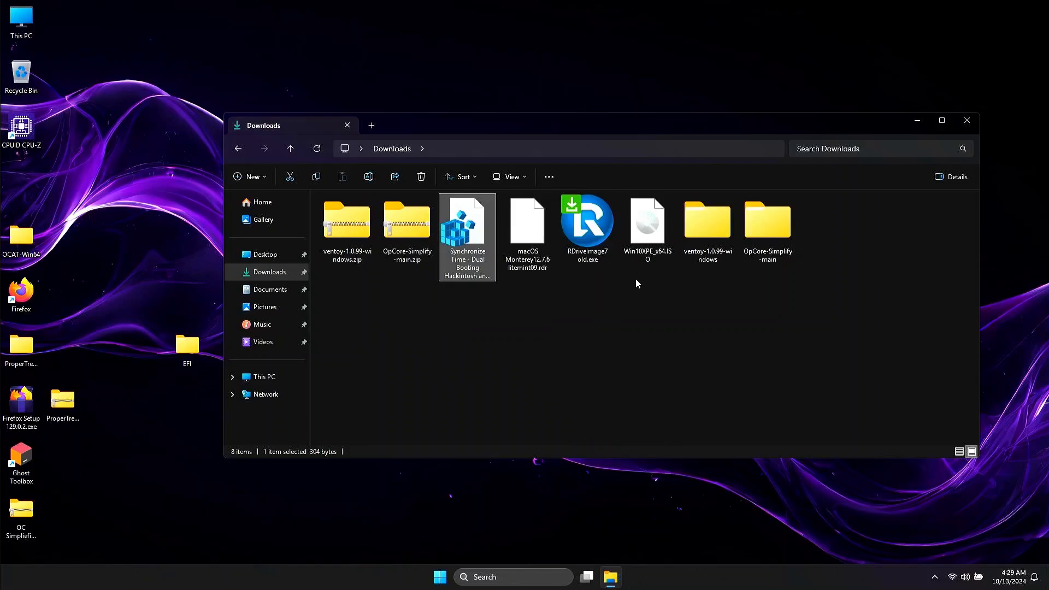
click(966, 120)
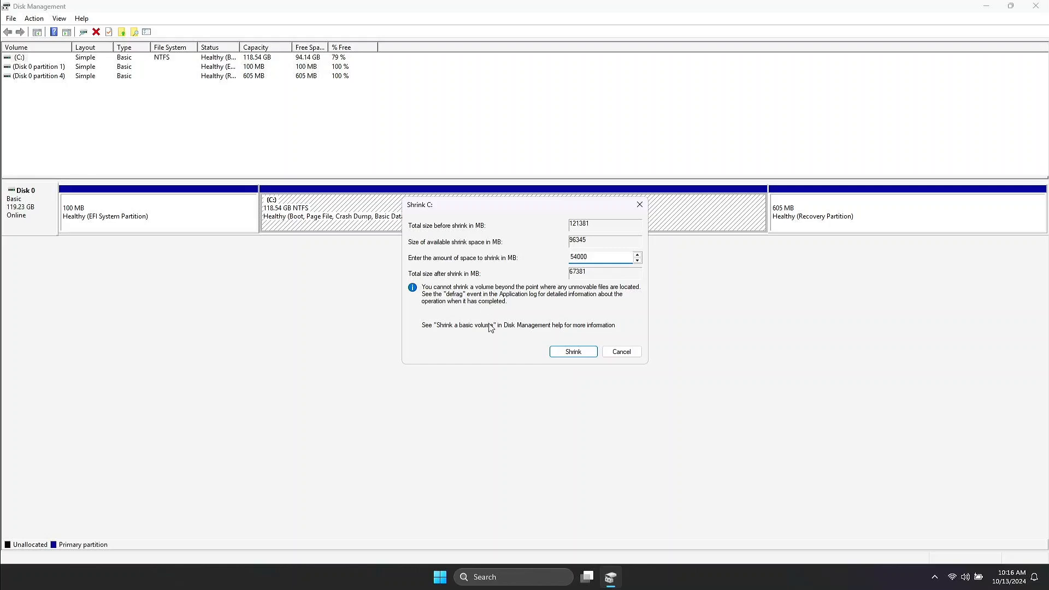
Step: Shrink drive C by 54000 MB, leaving 52.73 GB unallocated
click(572, 351)
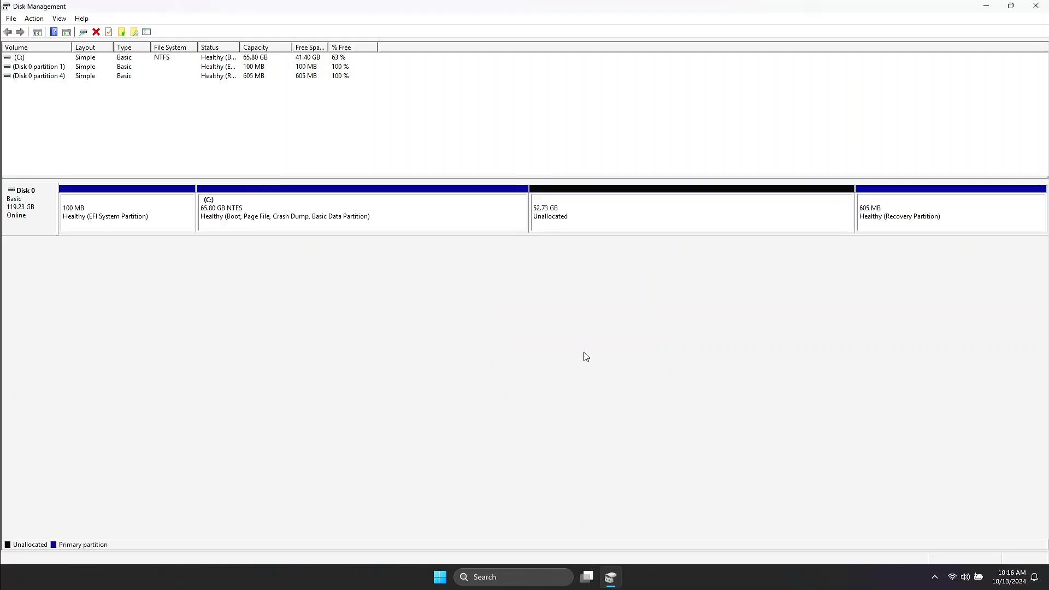
click(690, 212)
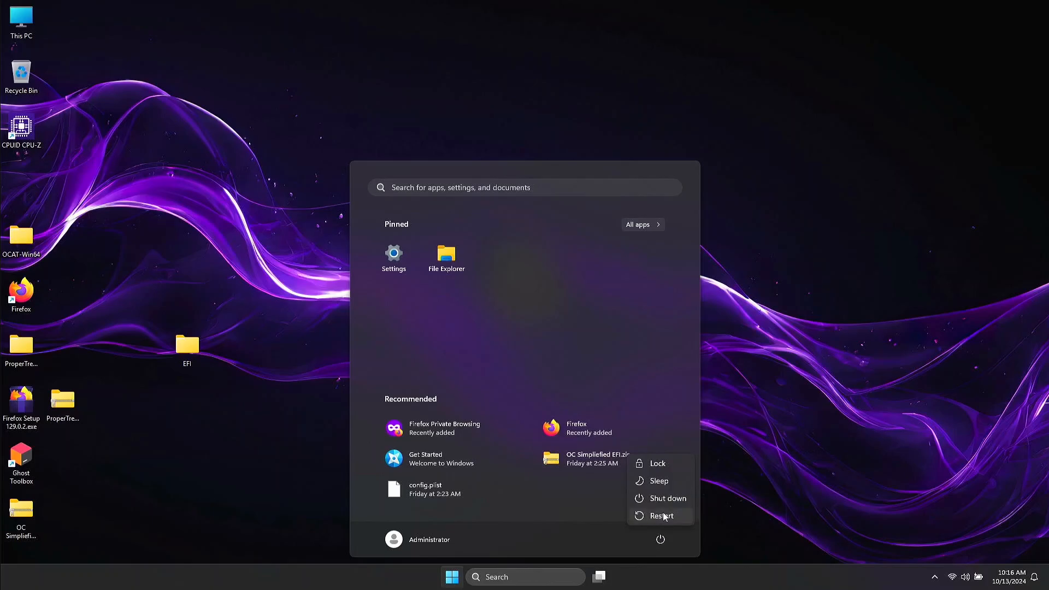
Step: Restart into BIOS, disable Secure Boot, and save changes with a reset
click(663, 516)
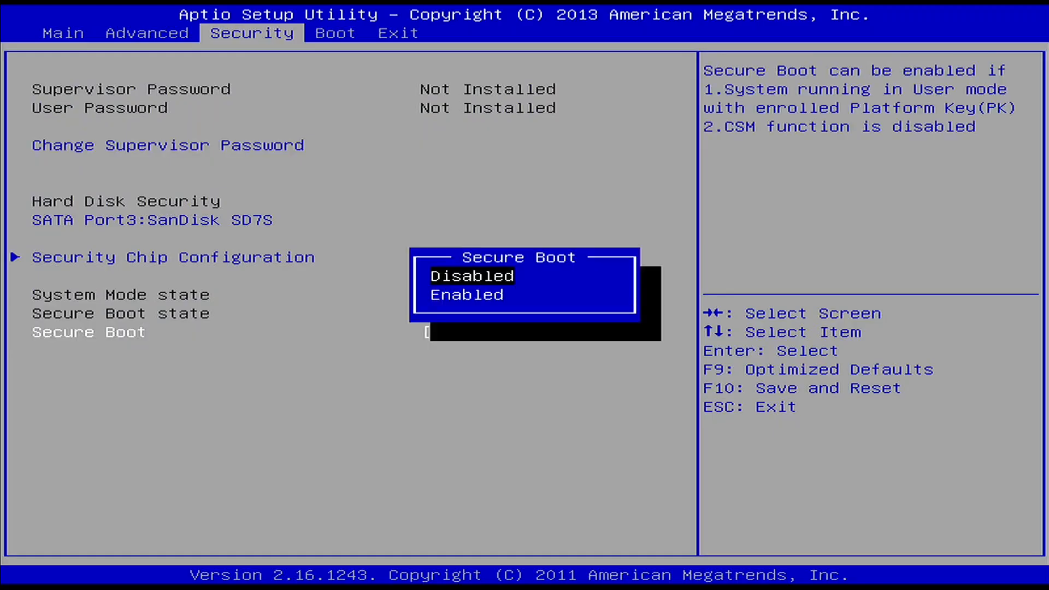
click(335, 33)
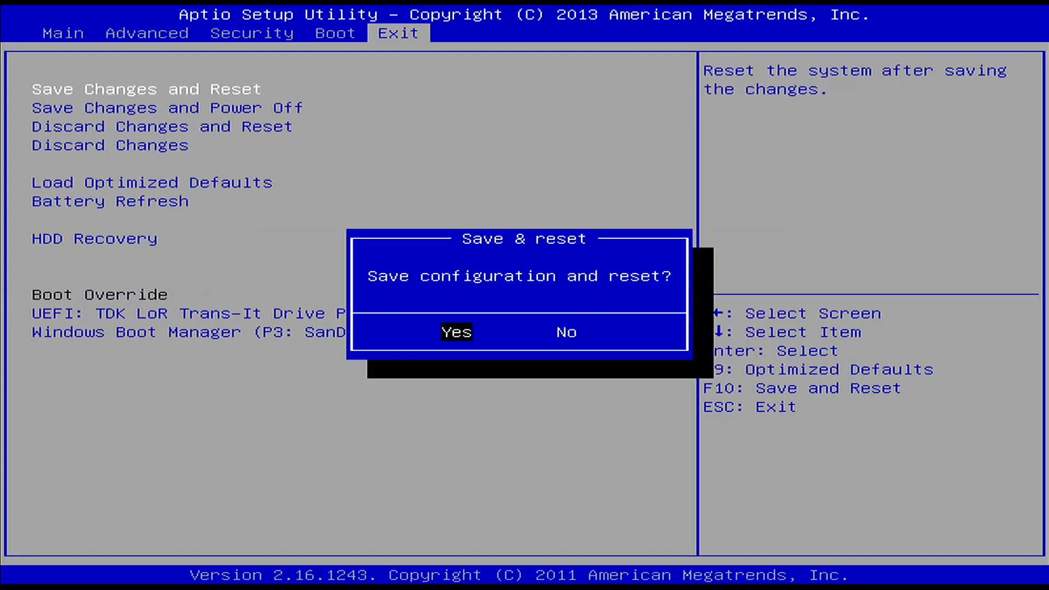
click(456, 333)
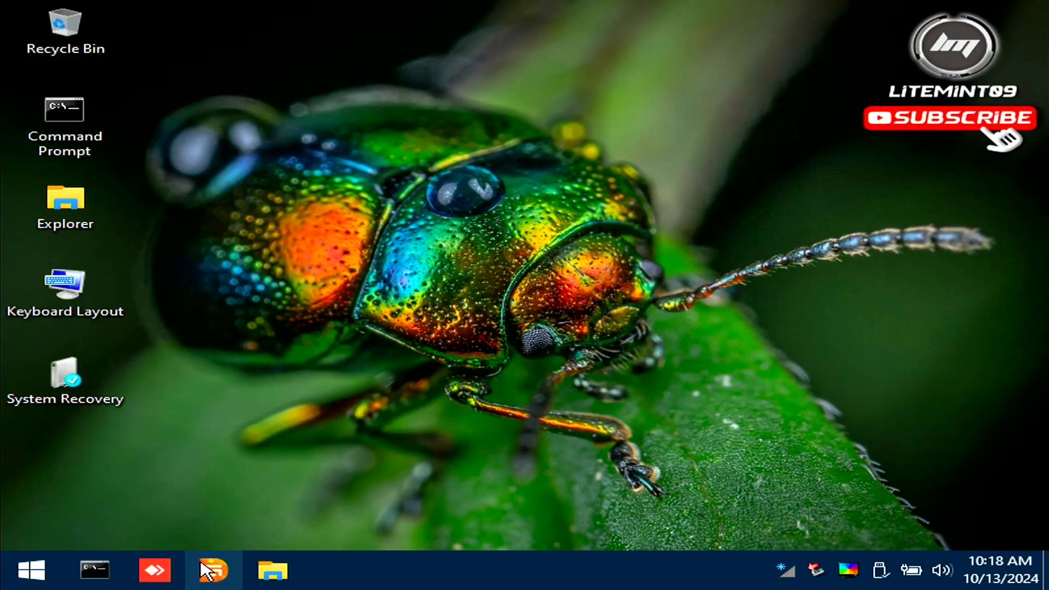
Step: Launch DiskGenius, accept its license, and bring up actions for the 52.7GB free space
click(210, 570)
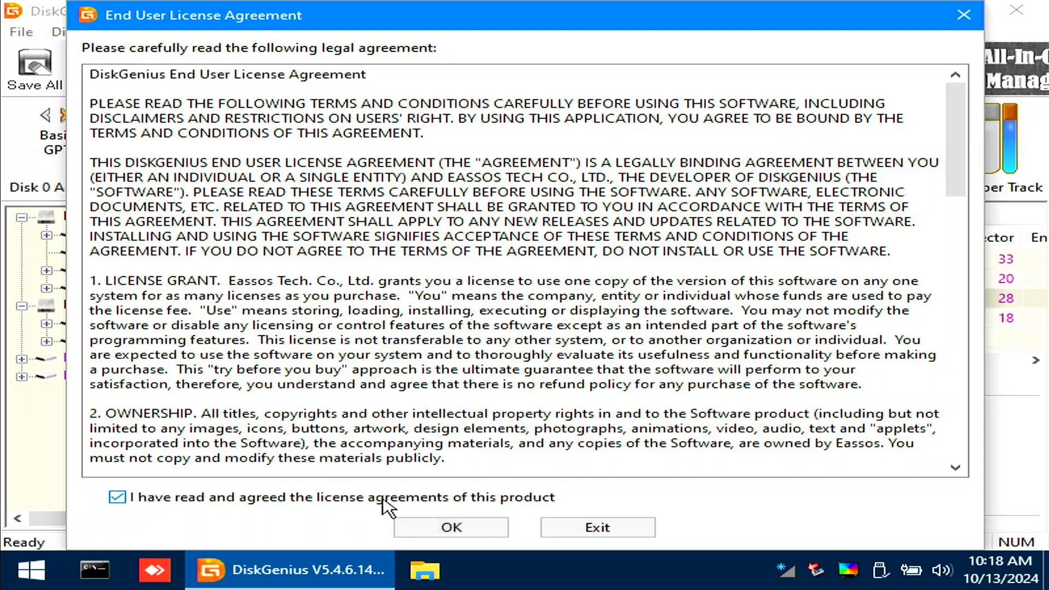
click(450, 526)
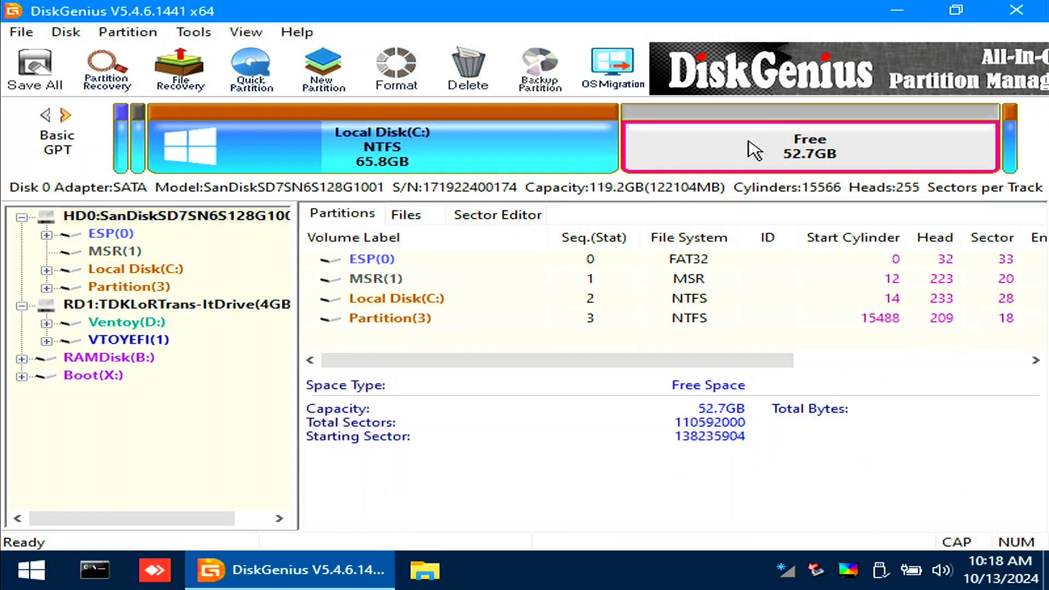
mouse_move(806, 161)
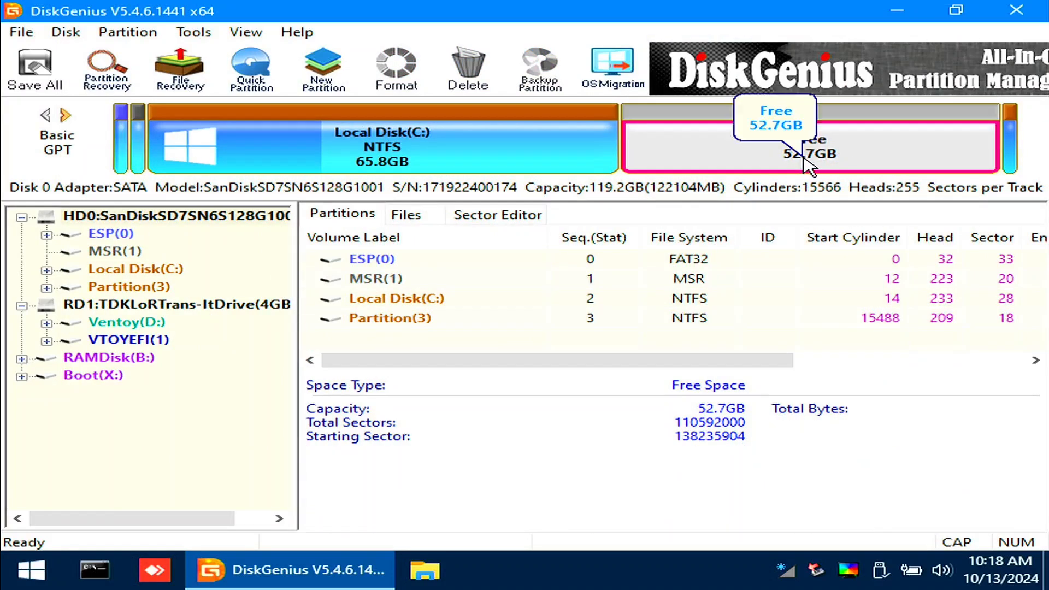
right_click(810, 141)
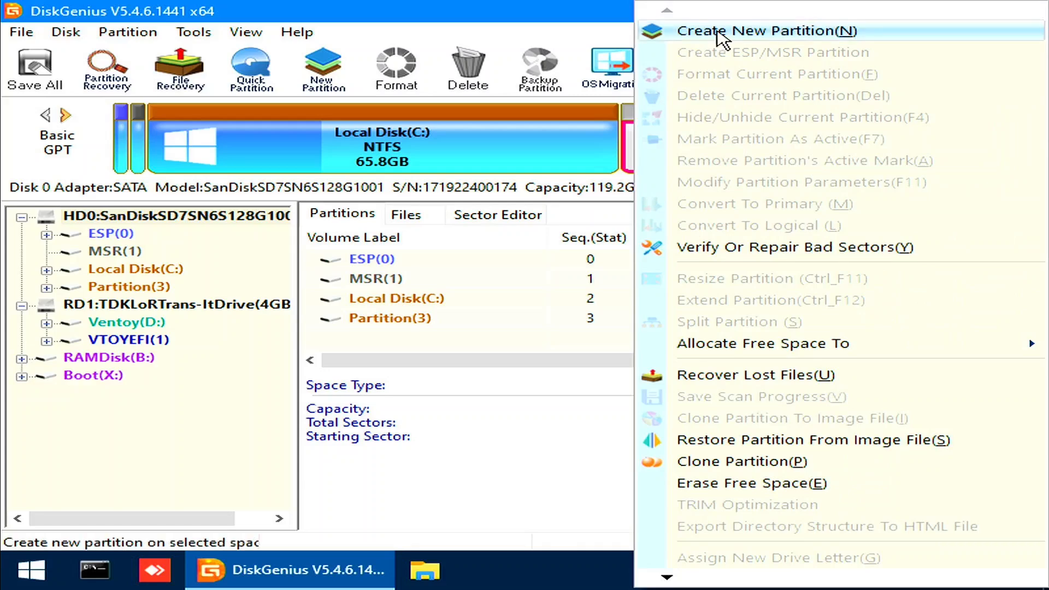
Step: Define a new 300 MB EFI system partition labelled OC in the free space
click(766, 31)
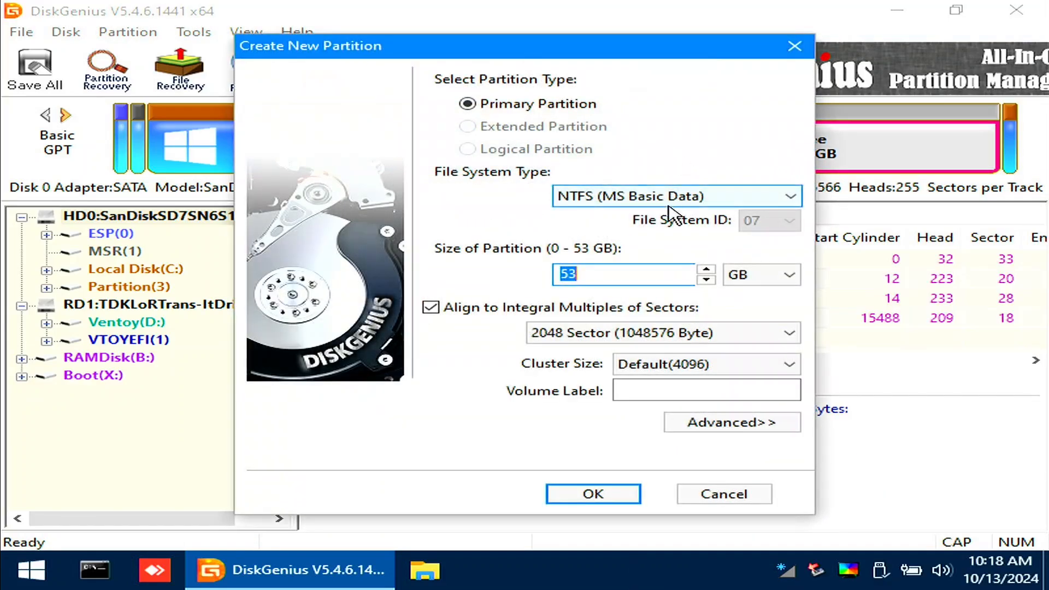
click(789, 196)
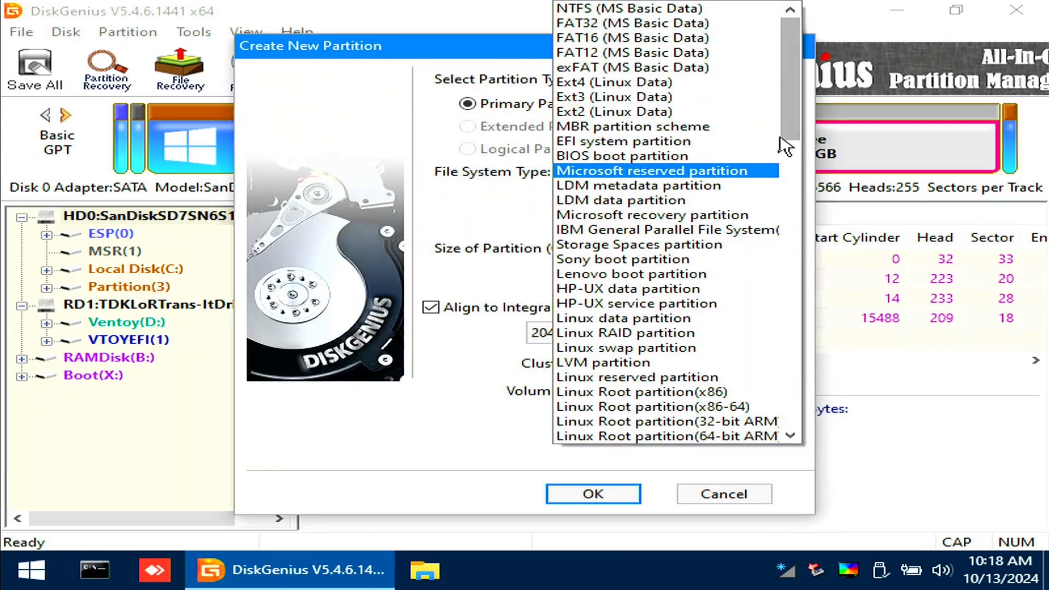
click(622, 141)
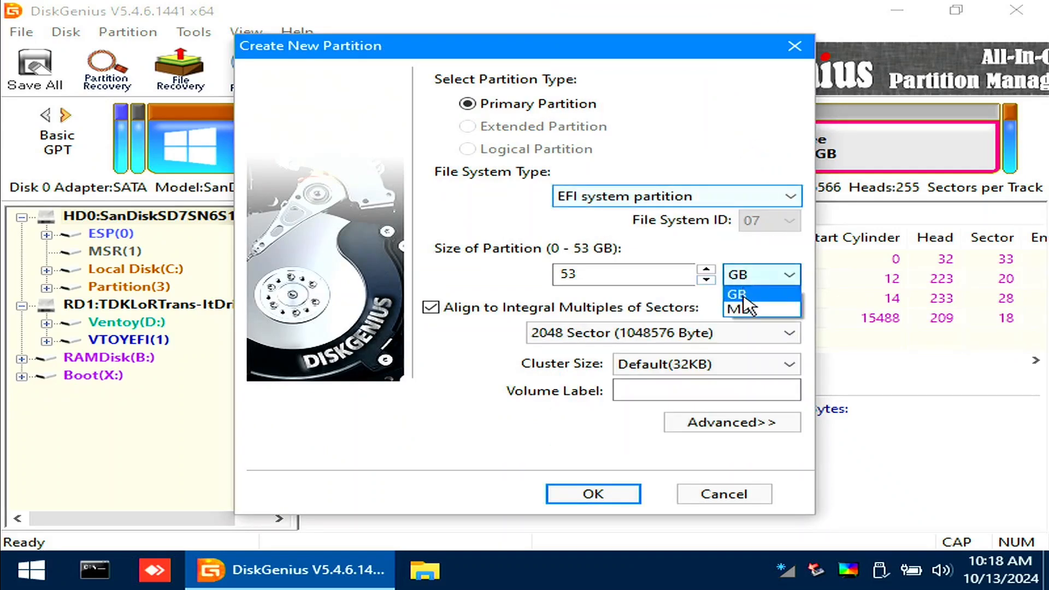
click(735, 310)
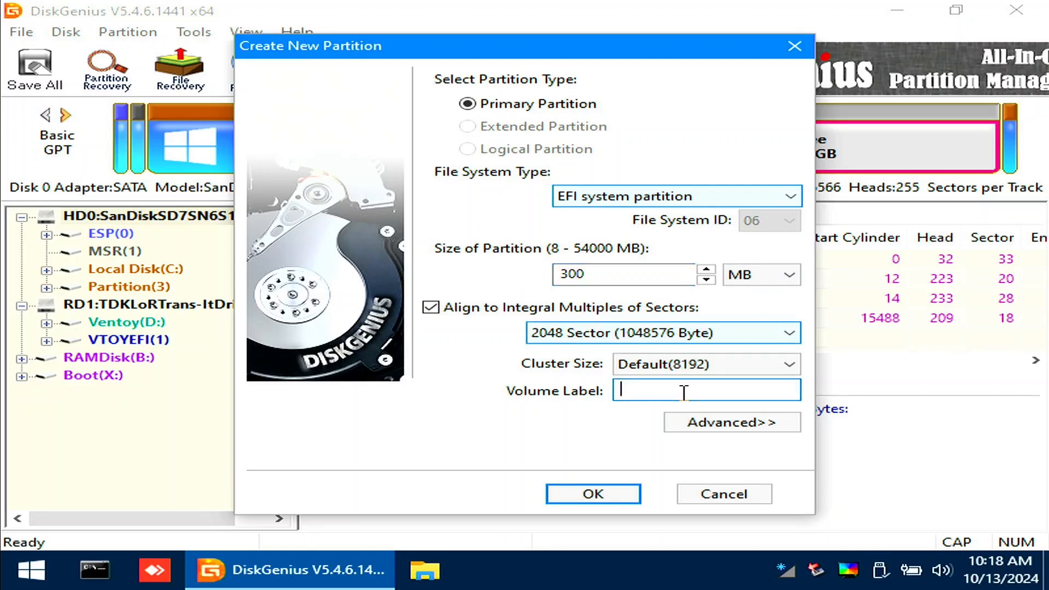
text(OC)
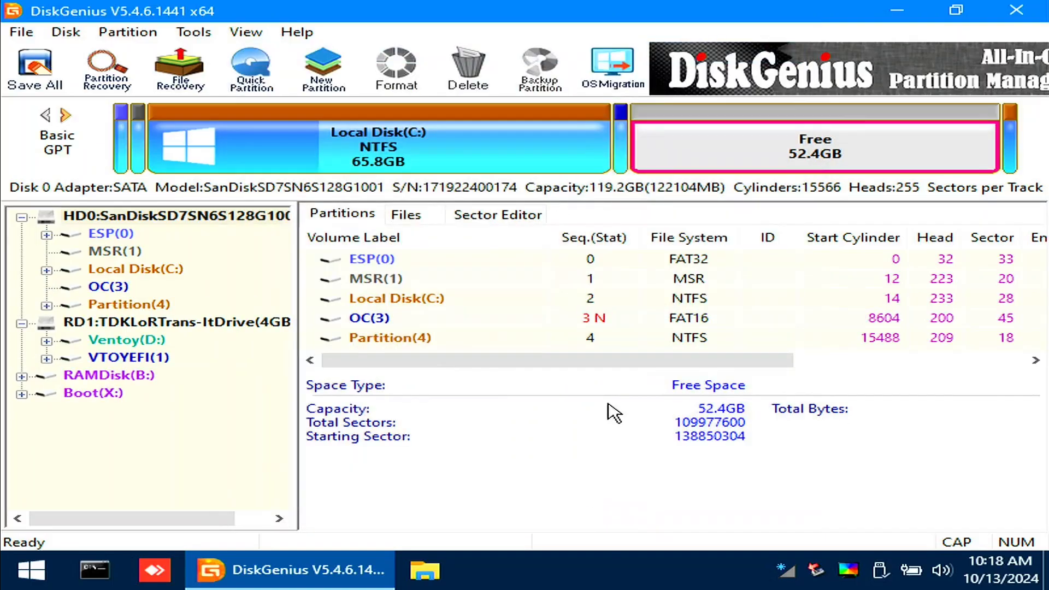
Step: Save all partition changes to disk and format the new OC partition
click(35, 68)
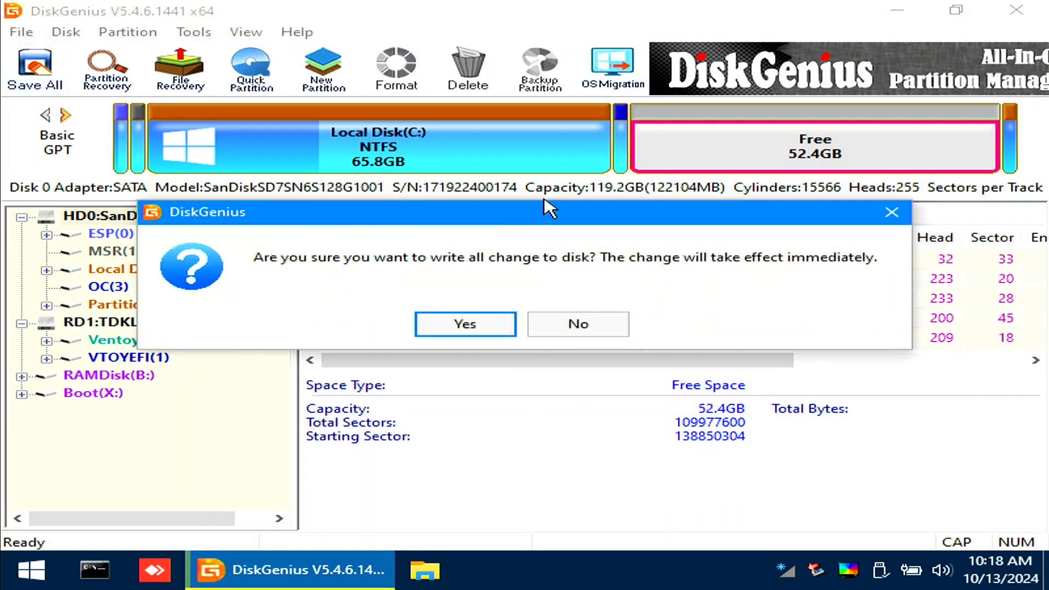
click(465, 323)
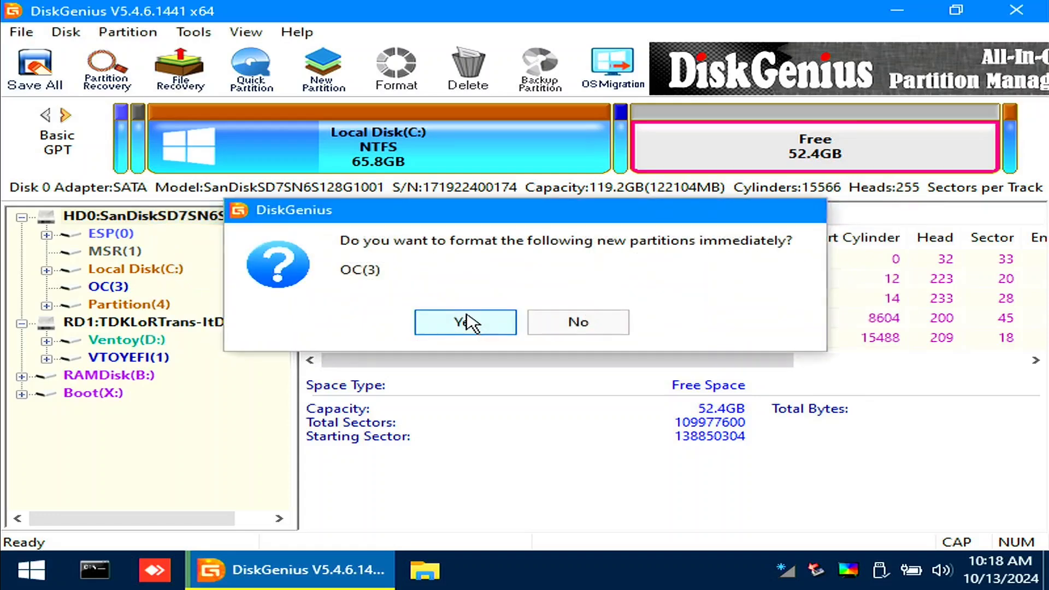
click(465, 322)
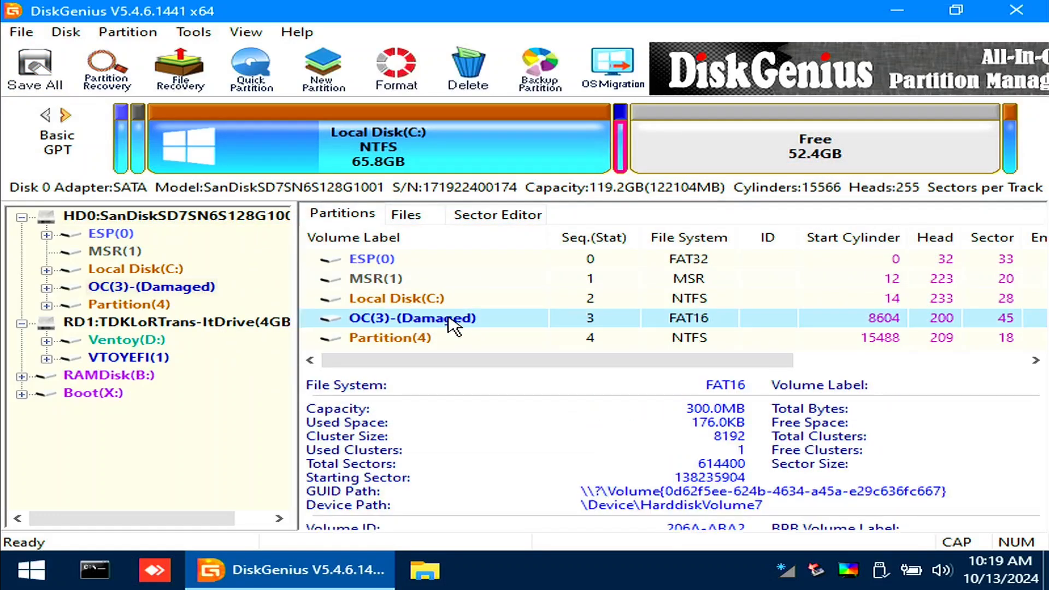
Step: Copy the EFI folder (160 files) from the Desktop into the OC partition's root
click(406, 215)
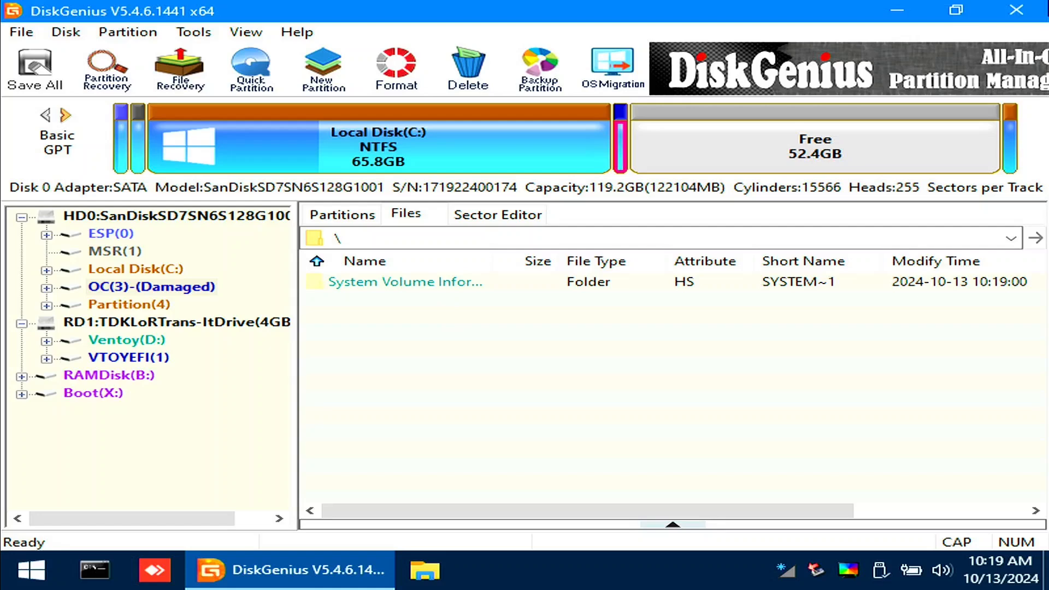
mouse_move(899, 10)
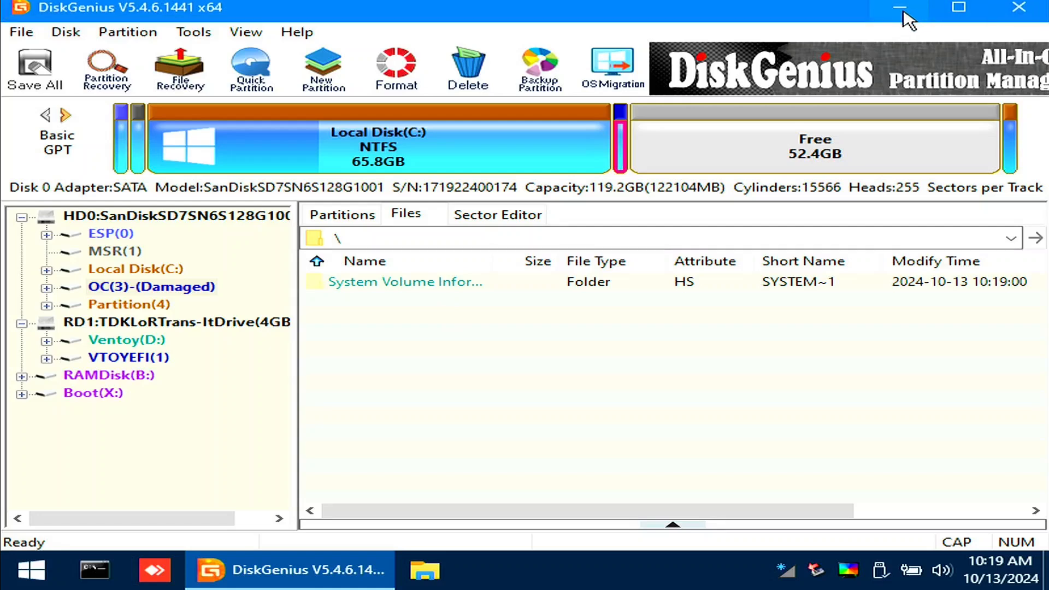
click(900, 8)
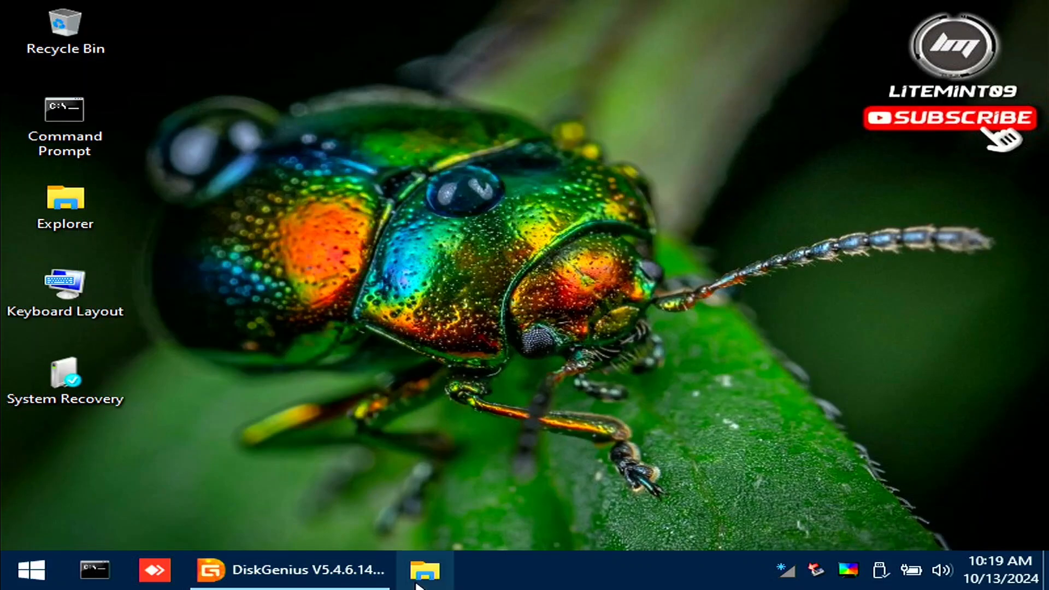
click(425, 570)
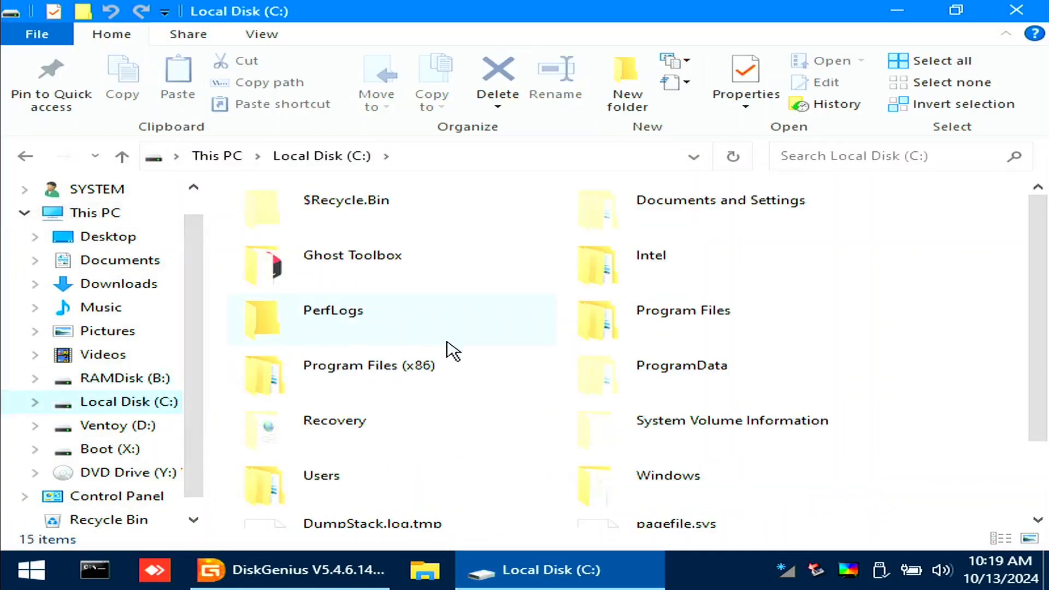
double_click(321, 476)
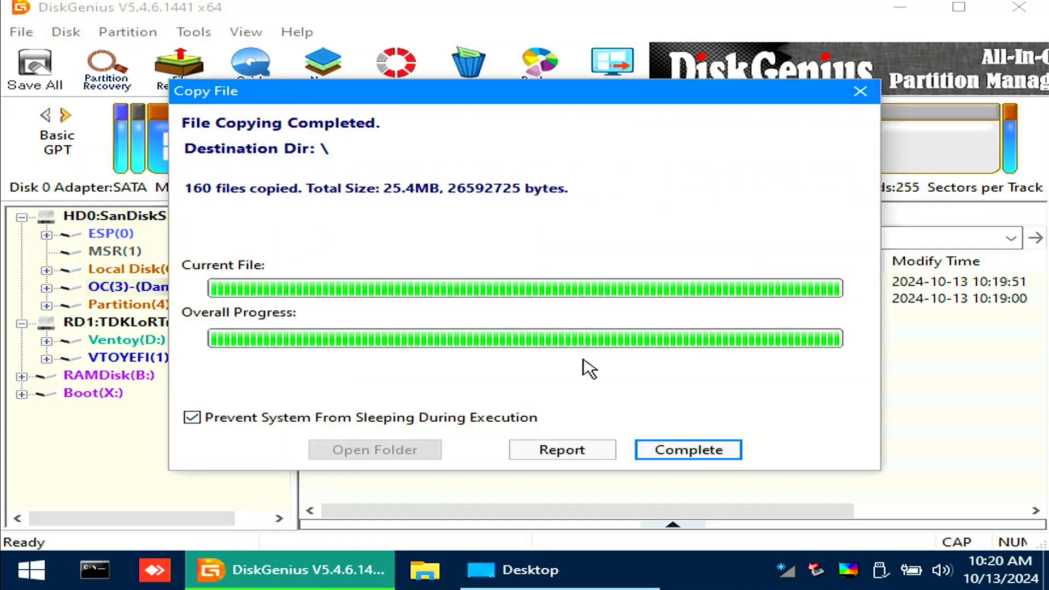
click(687, 449)
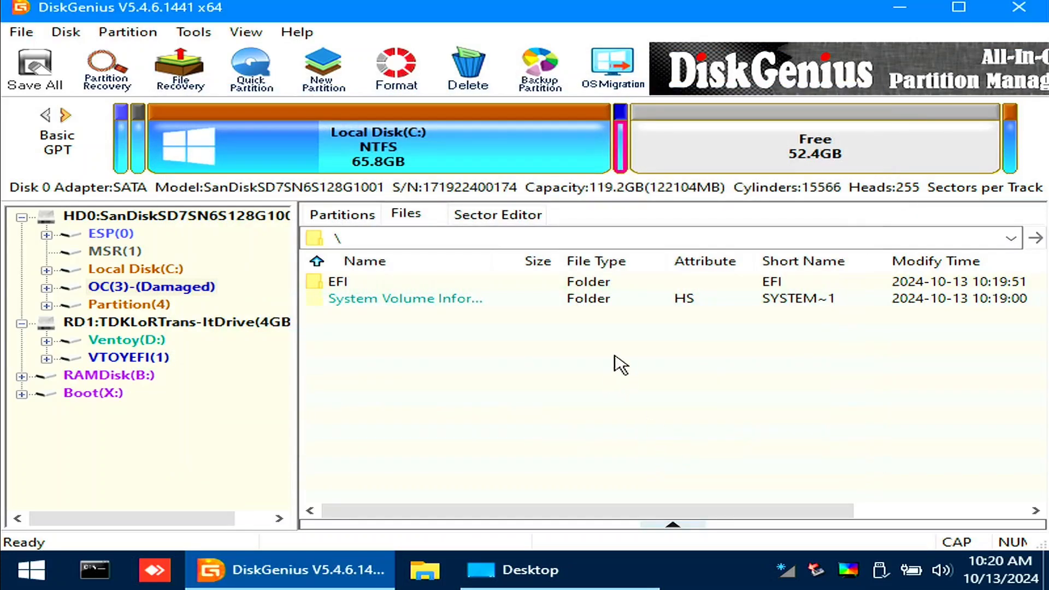
Step: Add a UEFI boot entry pointing to \EFI\OC\OpenCore.efi on the OC partition
click(193, 32)
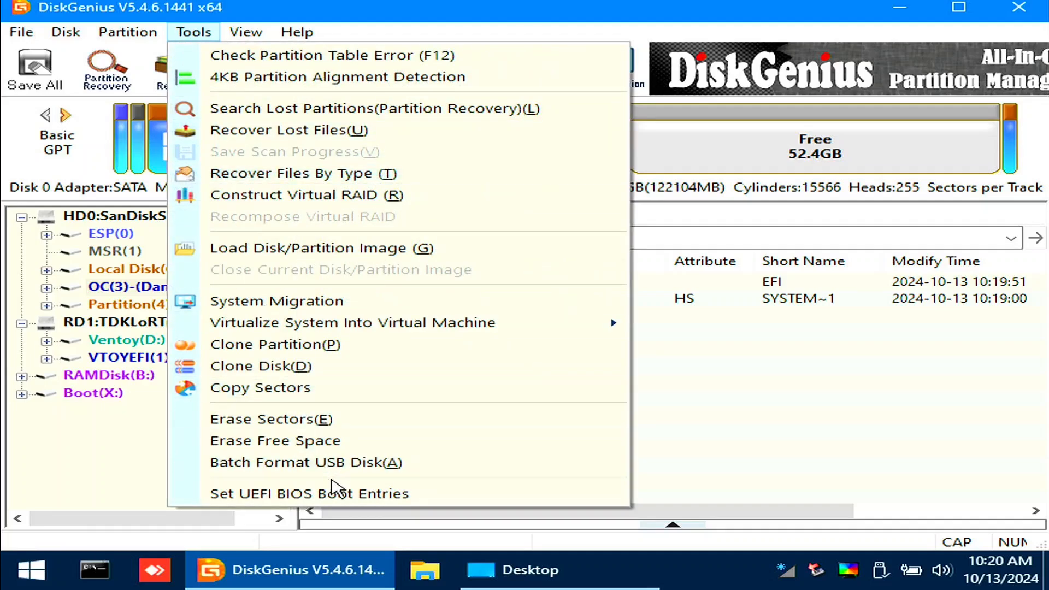
click(309, 493)
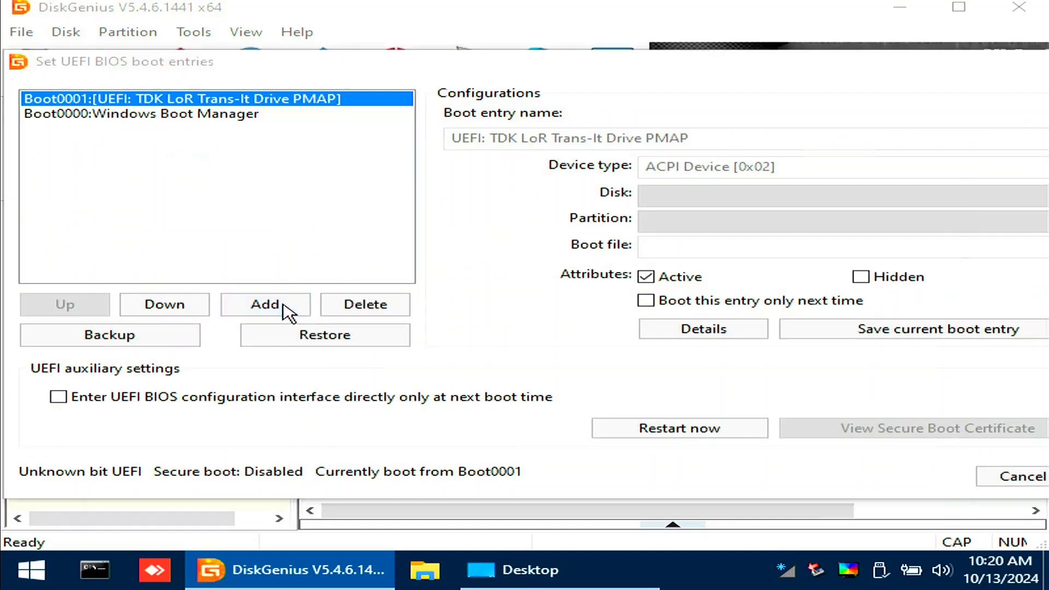
click(266, 304)
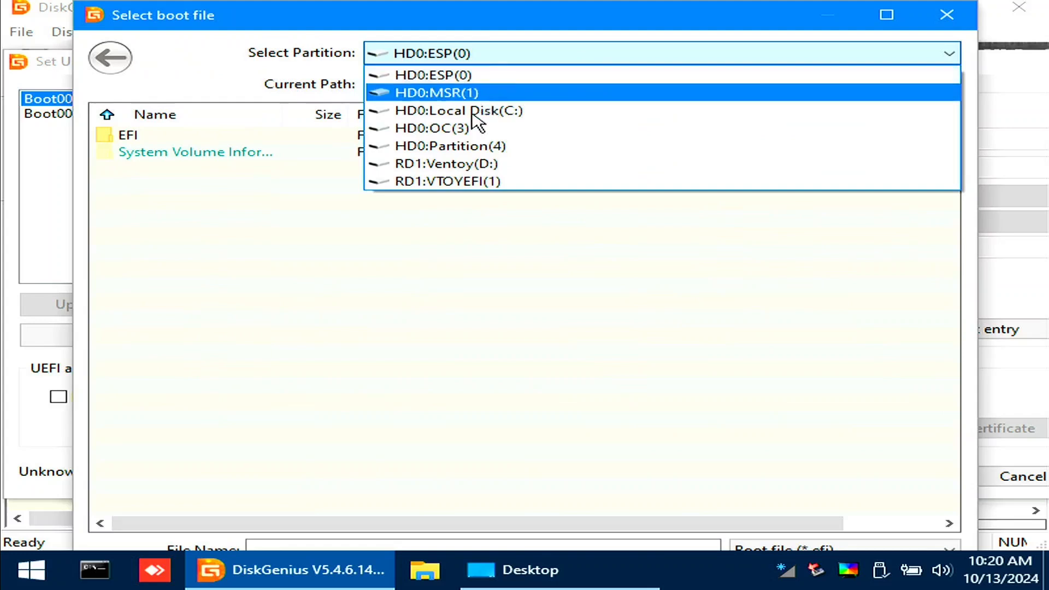
click(447, 127)
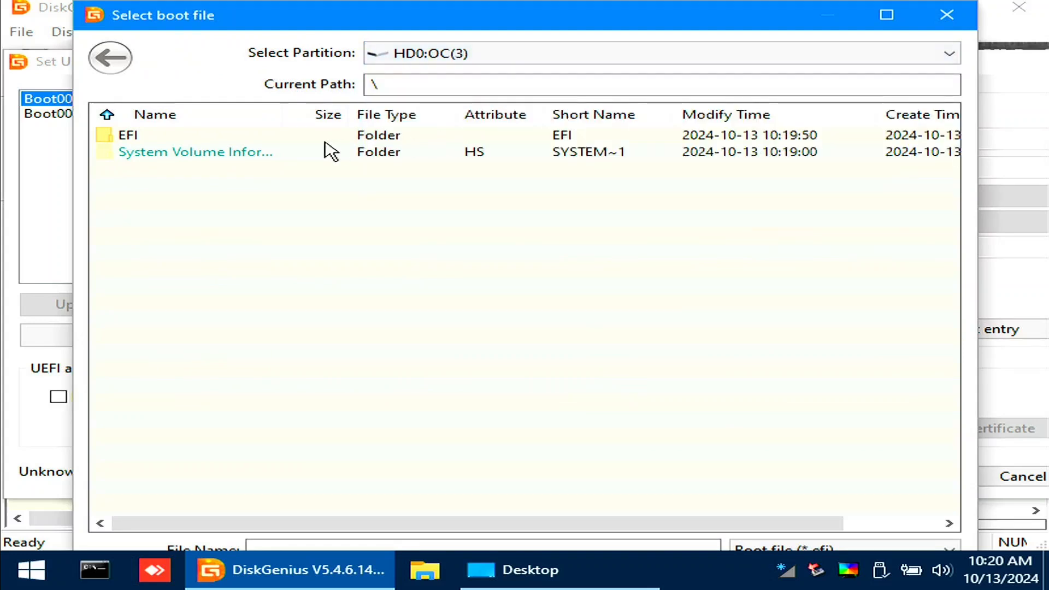
double_click(127, 135)
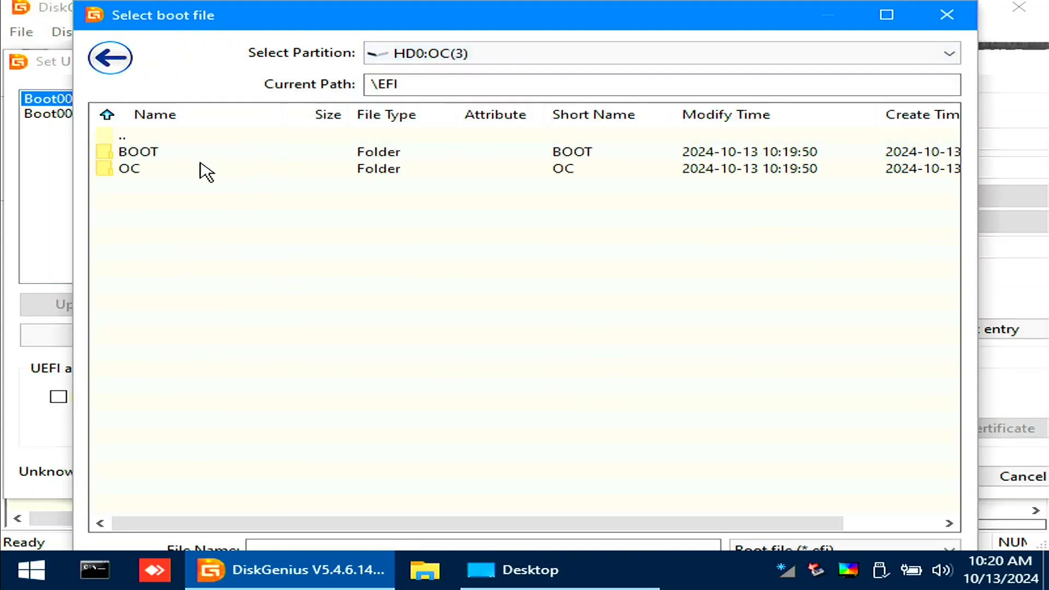
double_click(129, 169)
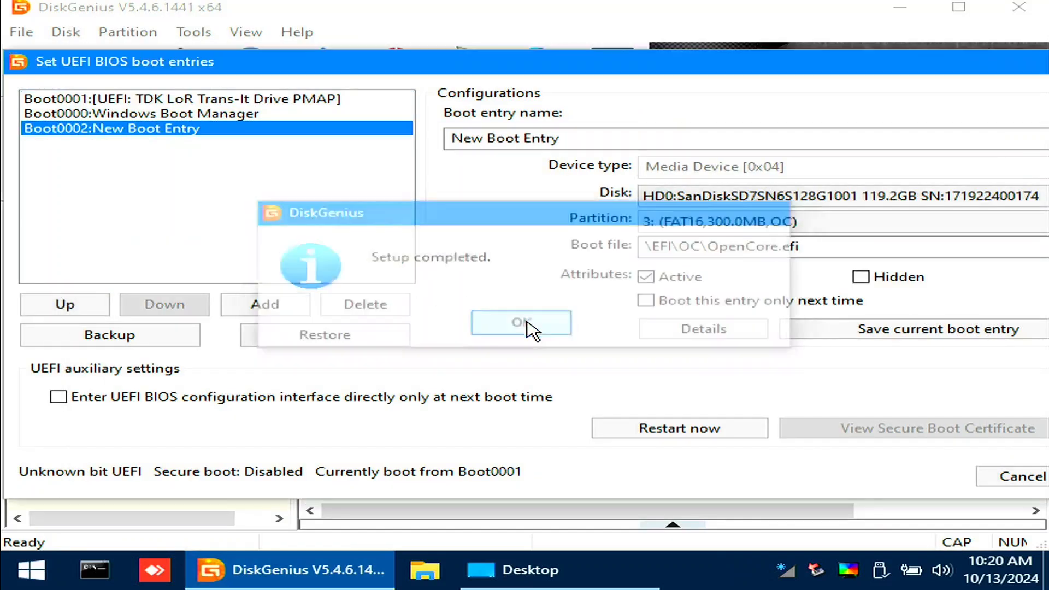
click(520, 322)
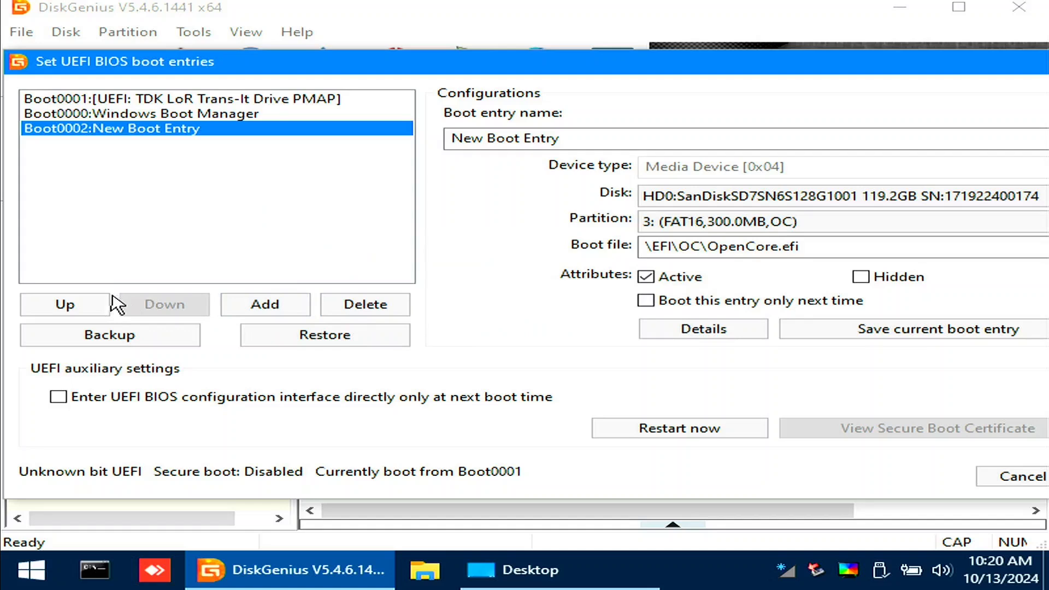
Step: Move the new entry to first in boot order and rename it OpenCore
click(65, 305)
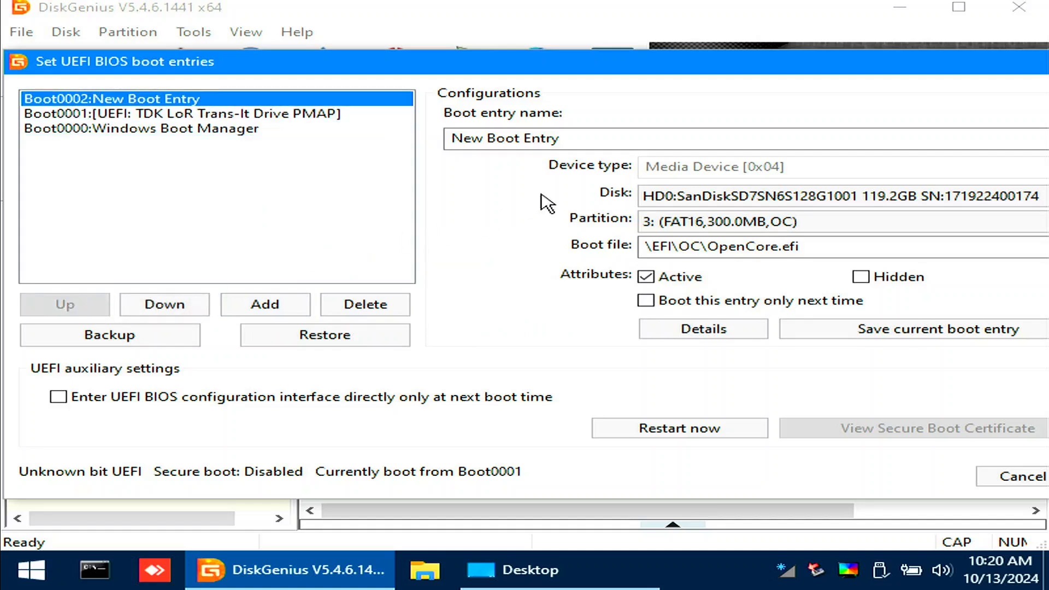
text(OpenCore)
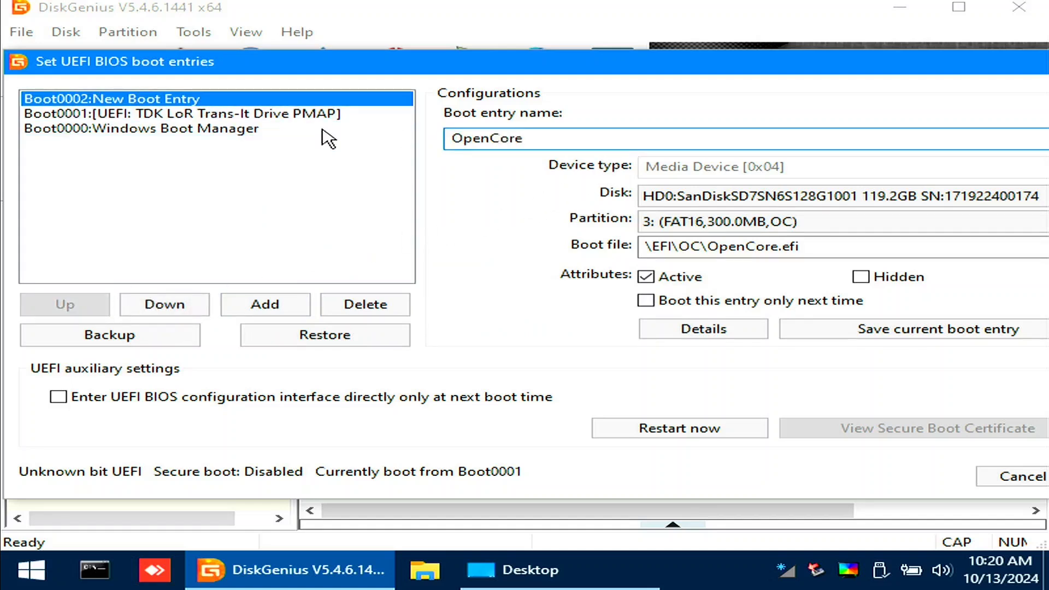
click(915, 329)
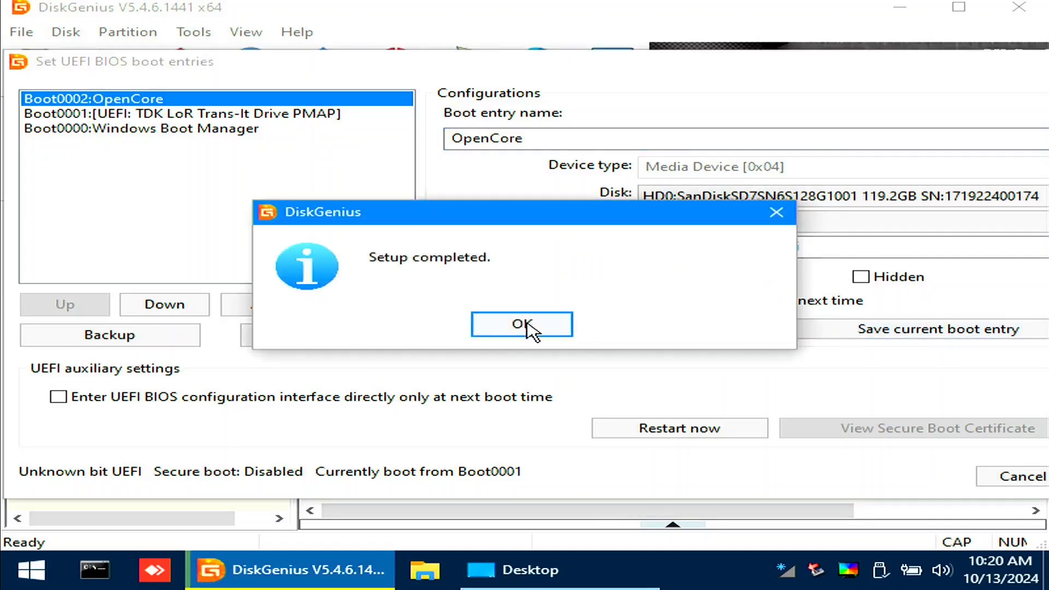
click(522, 325)
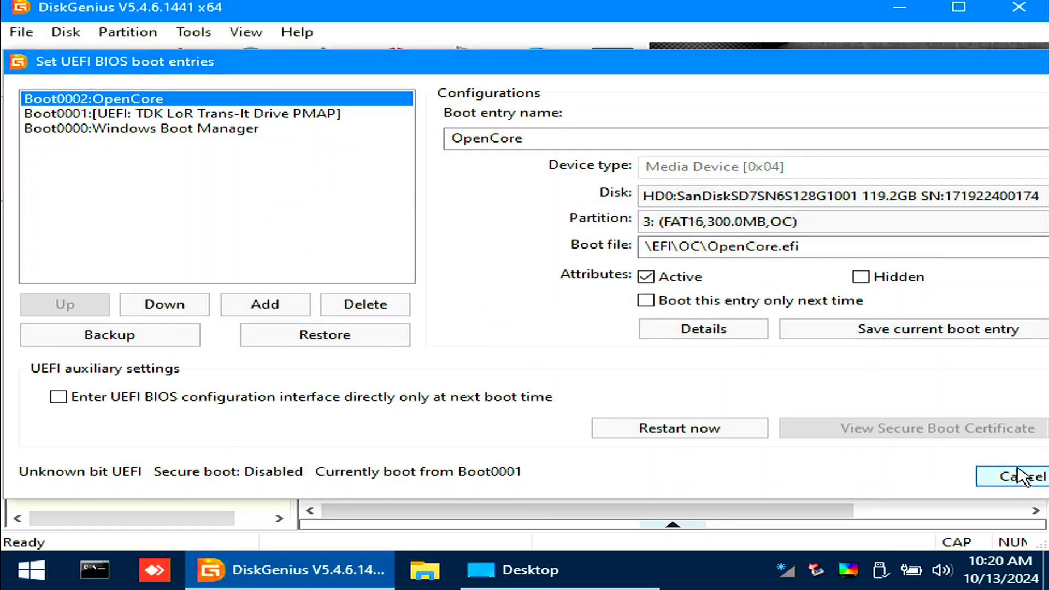
Step: Launch R-Drive Image from Downloads and open the macOS Monterey .rdr image with its password
click(1021, 476)
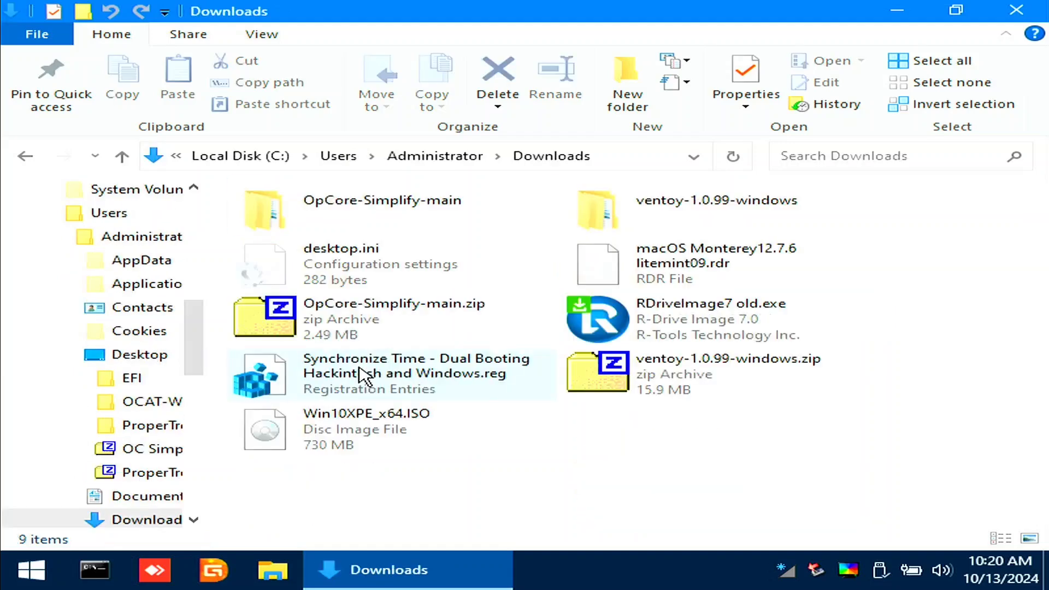
double_click(709, 319)
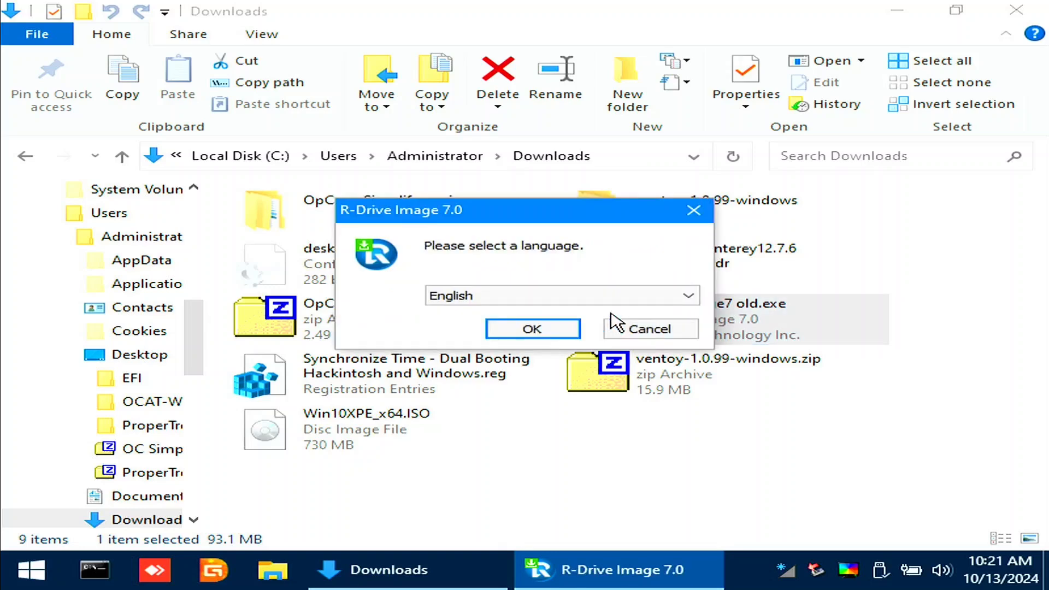
click(532, 329)
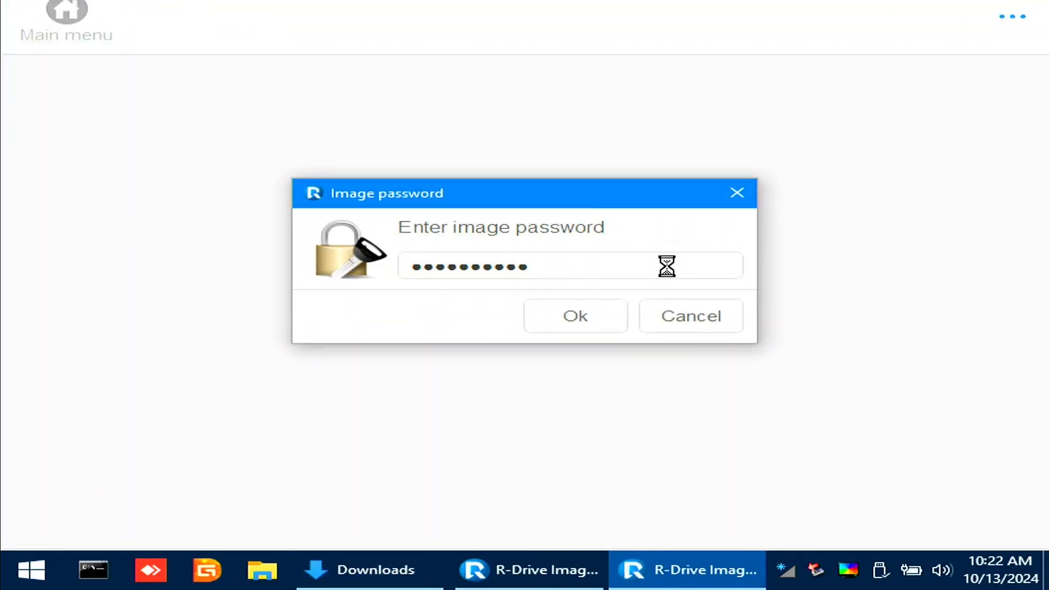
click(573, 315)
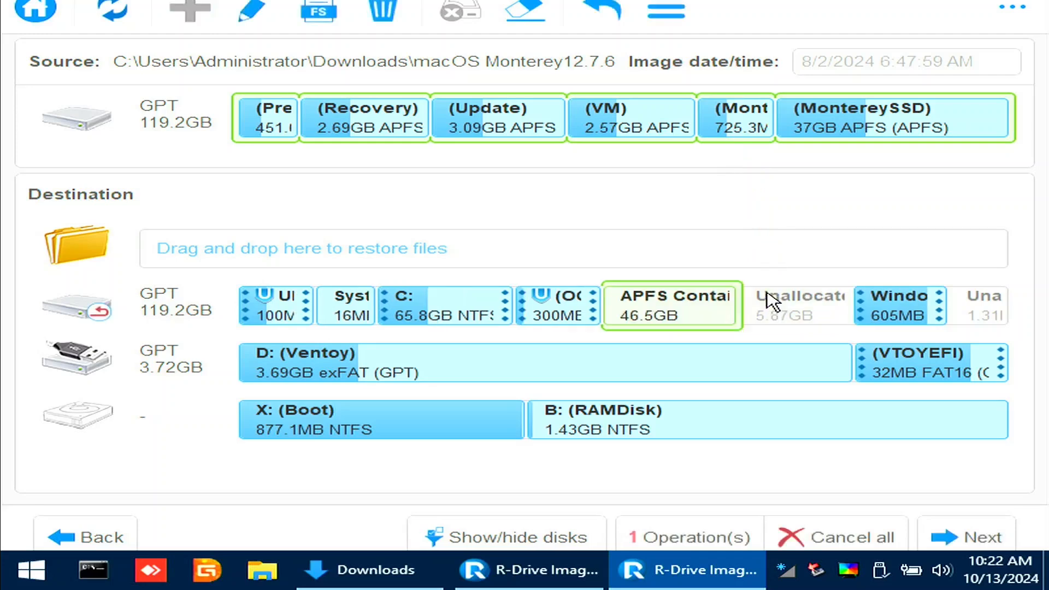
Step: Restore the image's 46.5 GB APFS container into the free space and acknowledge success
click(984, 538)
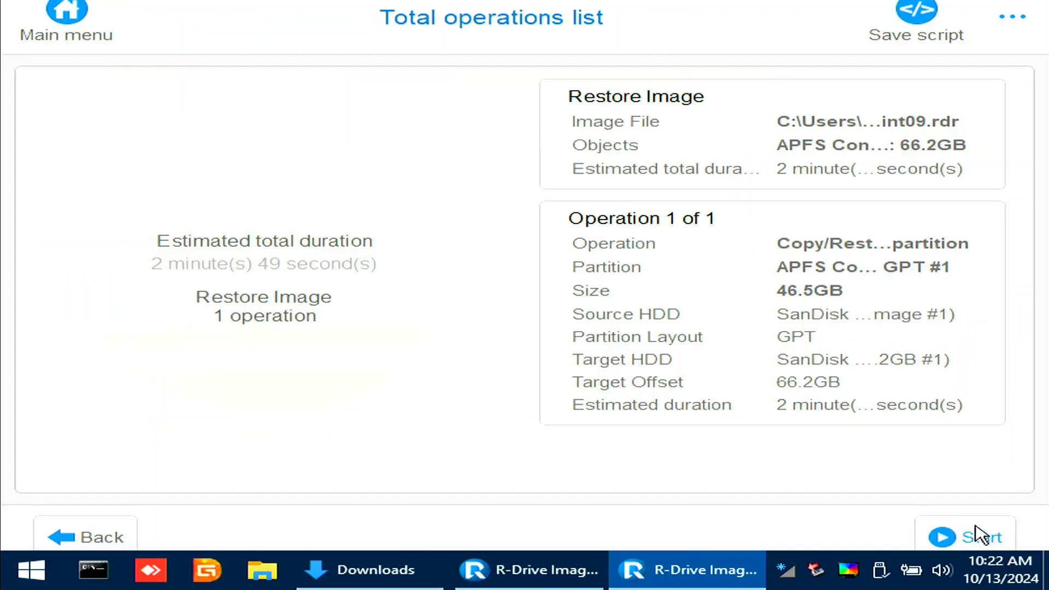
click(984, 537)
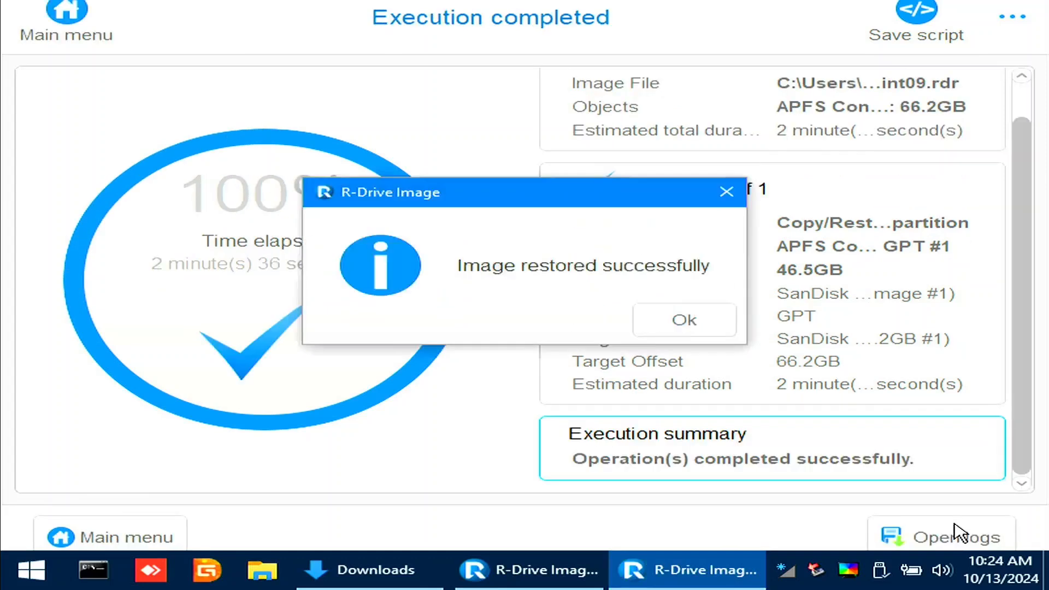
click(683, 320)
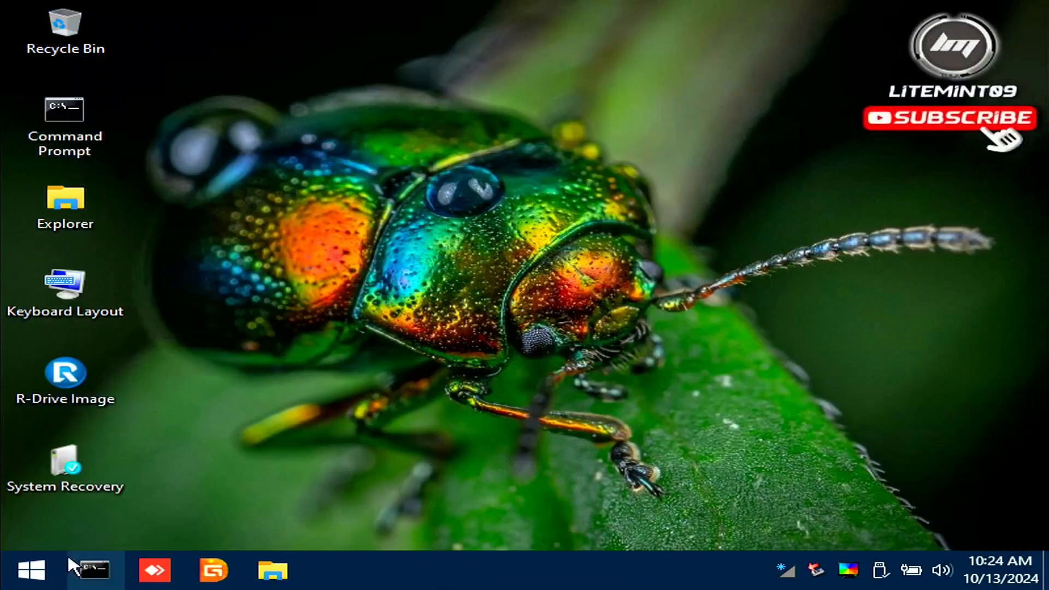
Step: Restart Windows and boot the MontereySSD volume from the OpenCore picker
click(31, 570)
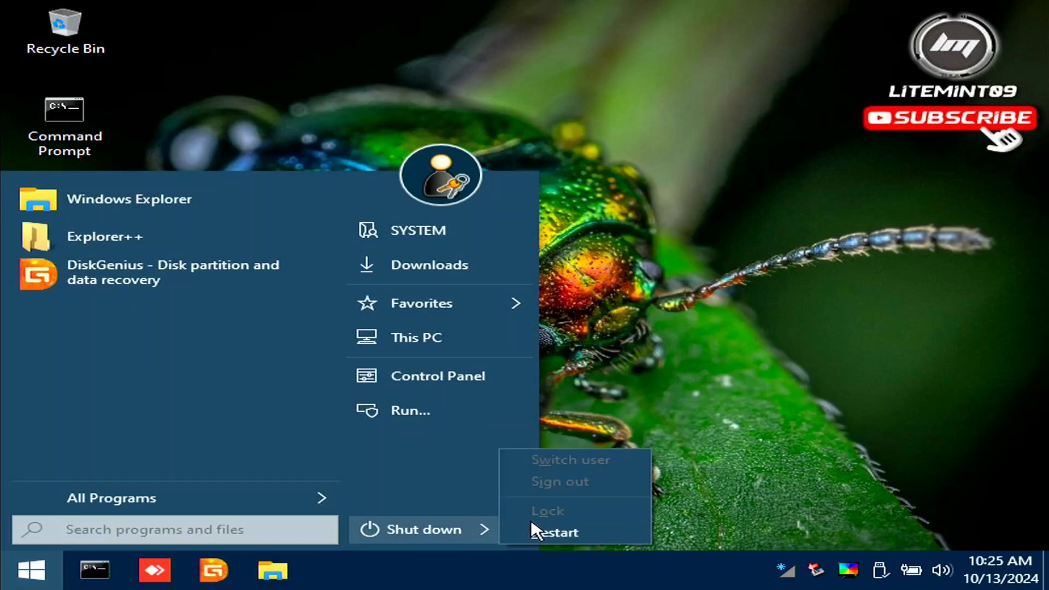
click(552, 532)
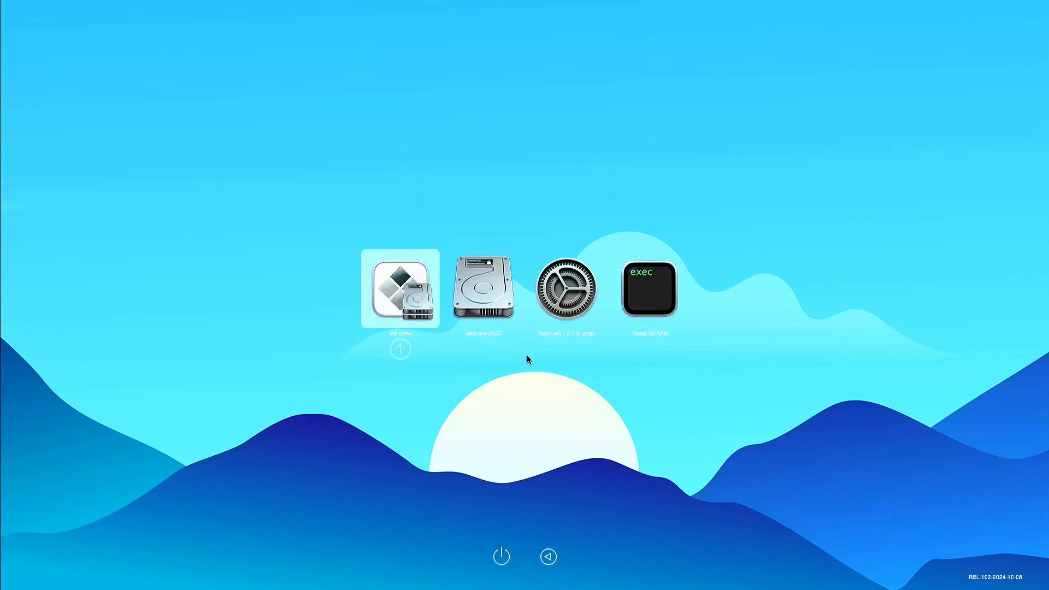
click(483, 289)
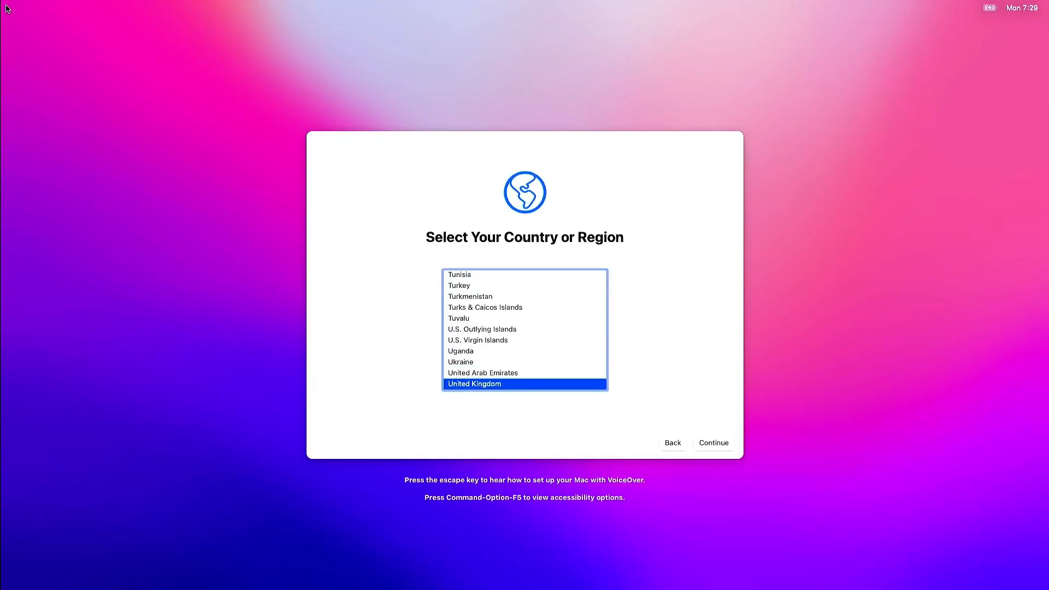
Step: Confirm United Kingdom, accept language defaults, choose no internet connection and continue past account creation
click(713, 443)
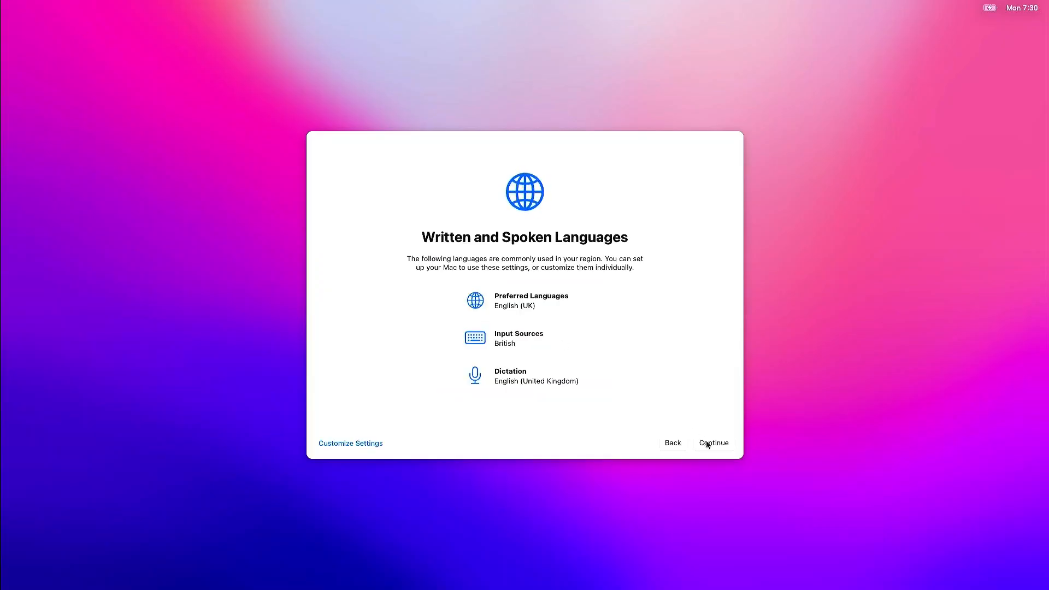
click(712, 442)
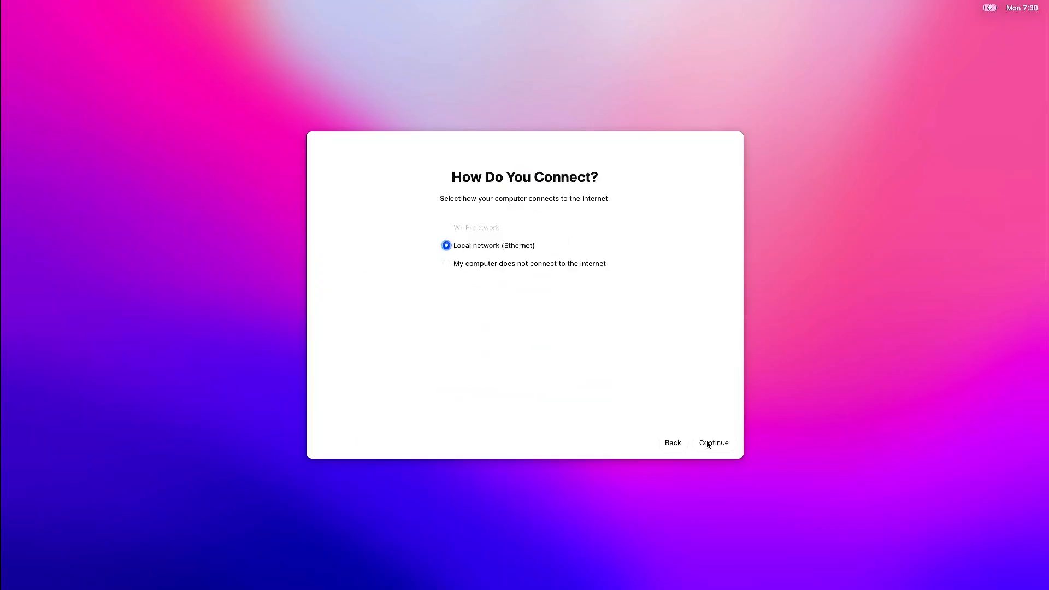
click(446, 263)
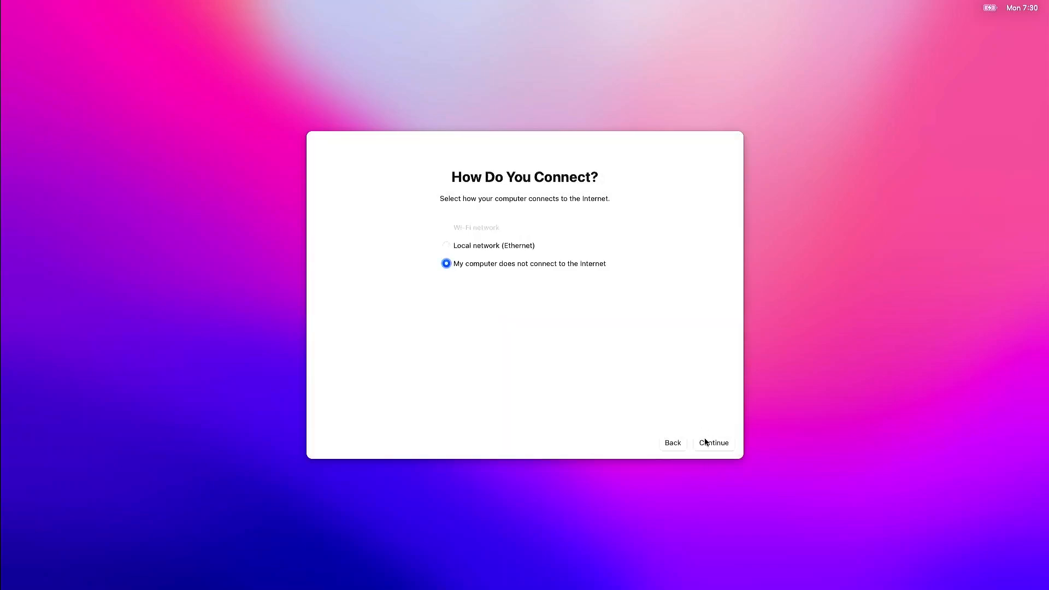
click(714, 443)
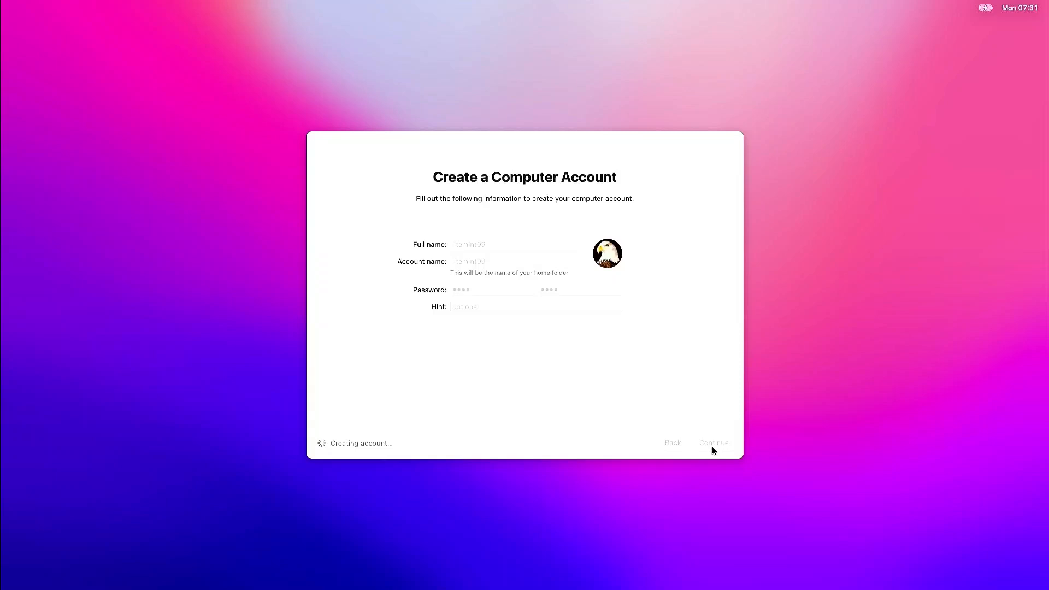
click(712, 442)
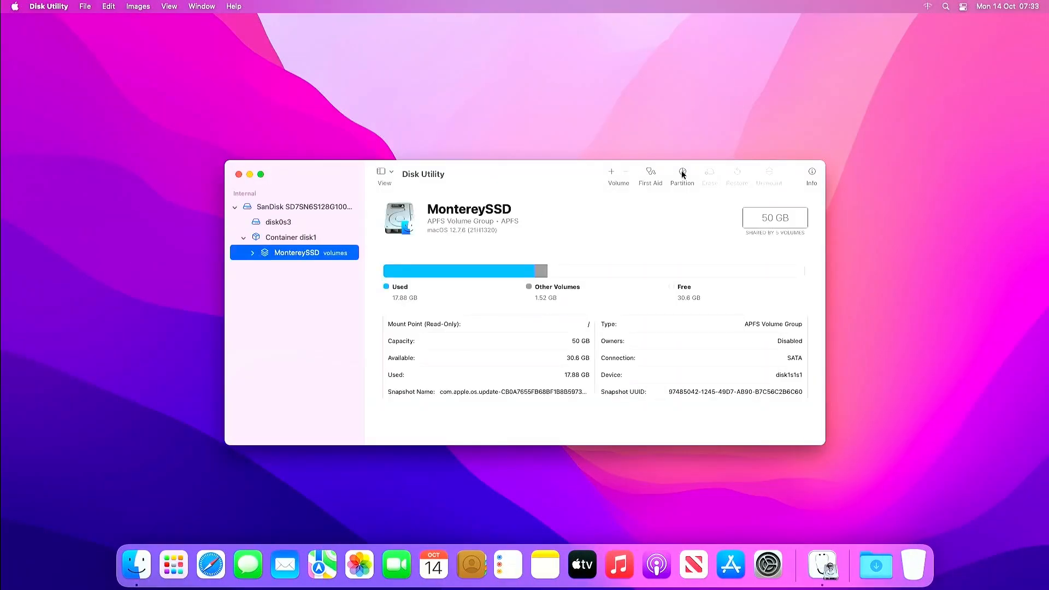
Step: Enlarge the MontereySSD slice to 56.3 GB in the partition layout and apply the repartition
click(681, 174)
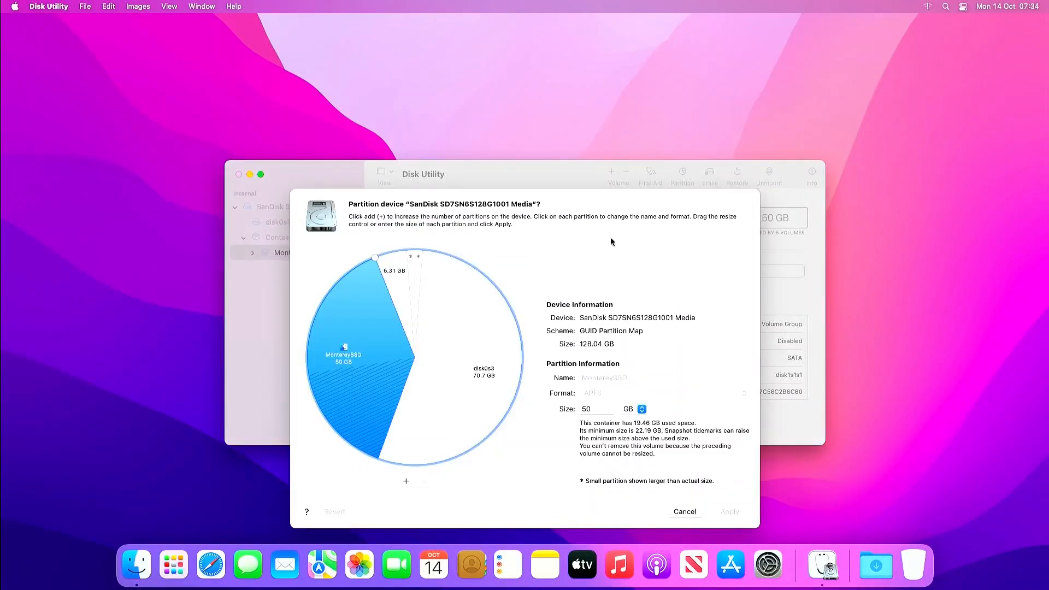
mouse_move(385, 327)
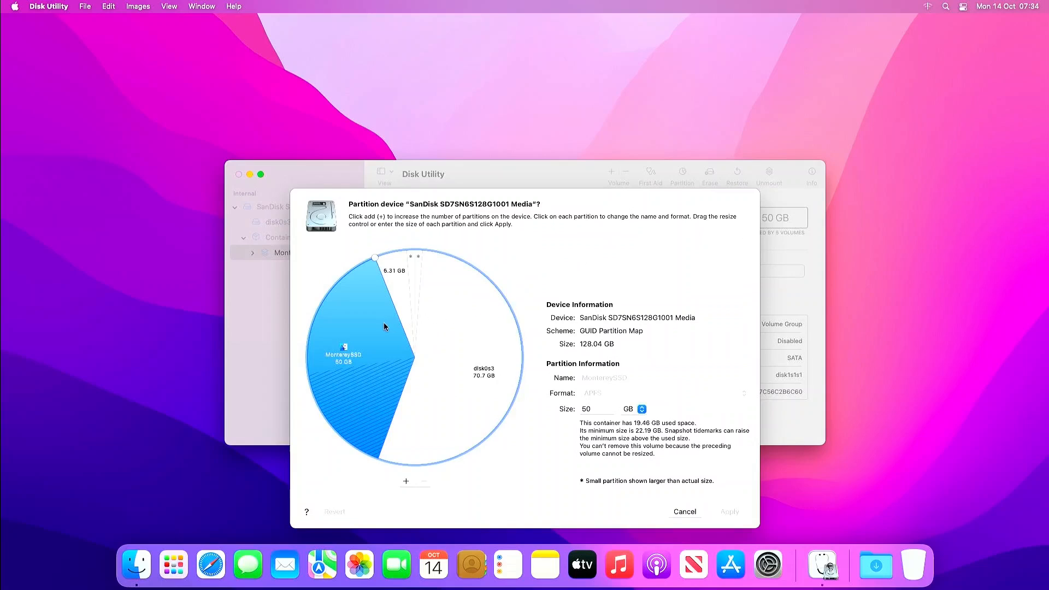
mouse_move(395, 299)
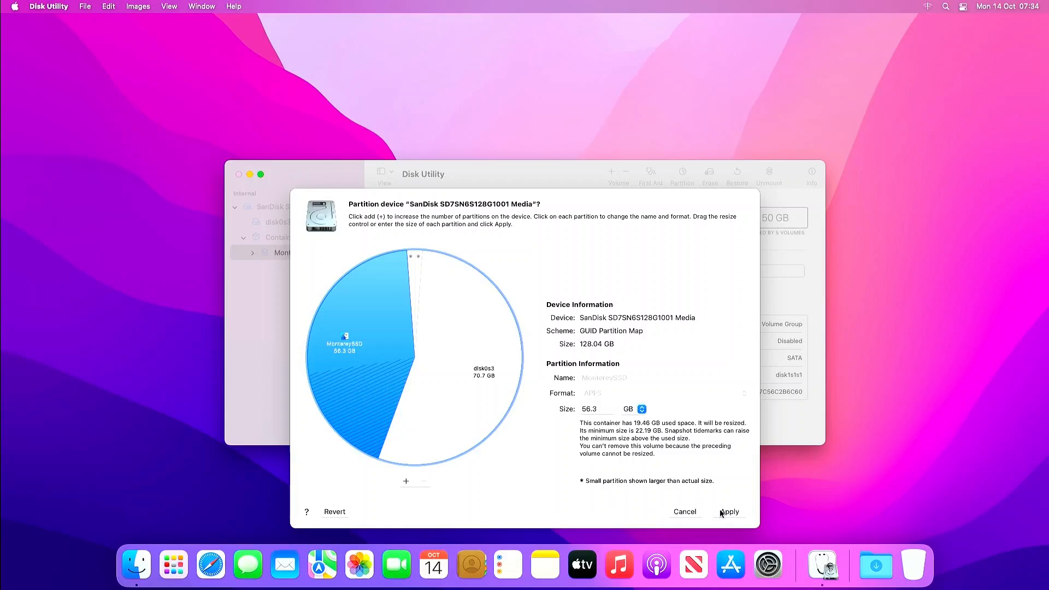
click(729, 511)
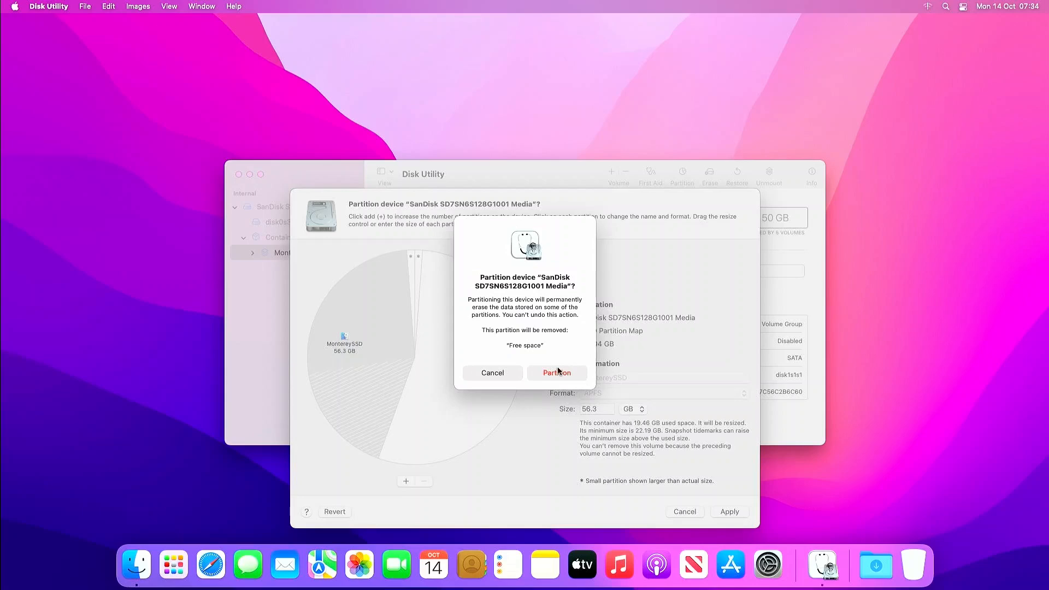
click(556, 373)
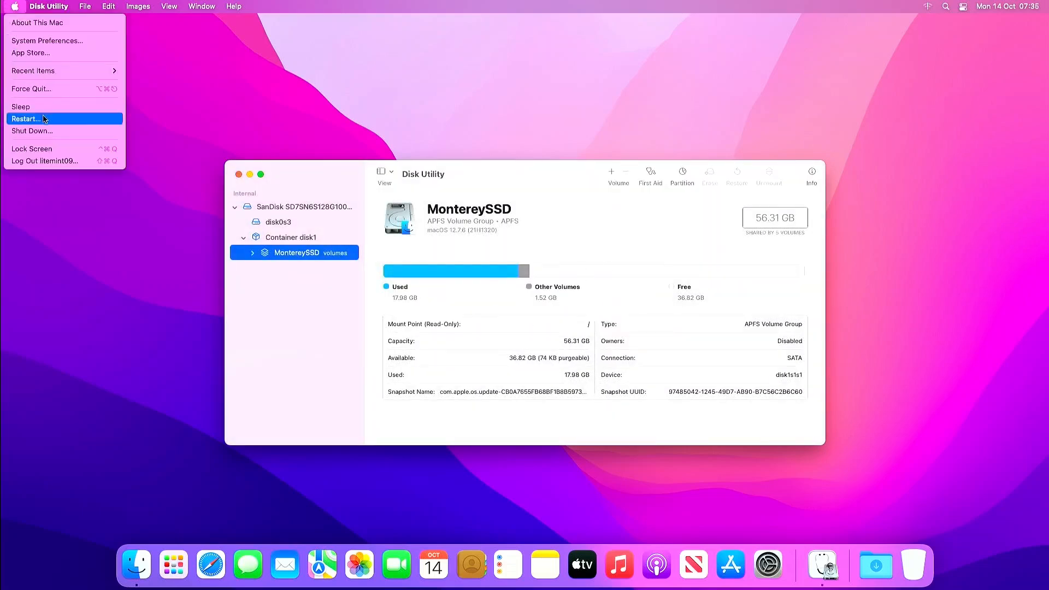
Step: Restart the Mac into Windows and go to the DiskGenius download page from Google results
click(26, 118)
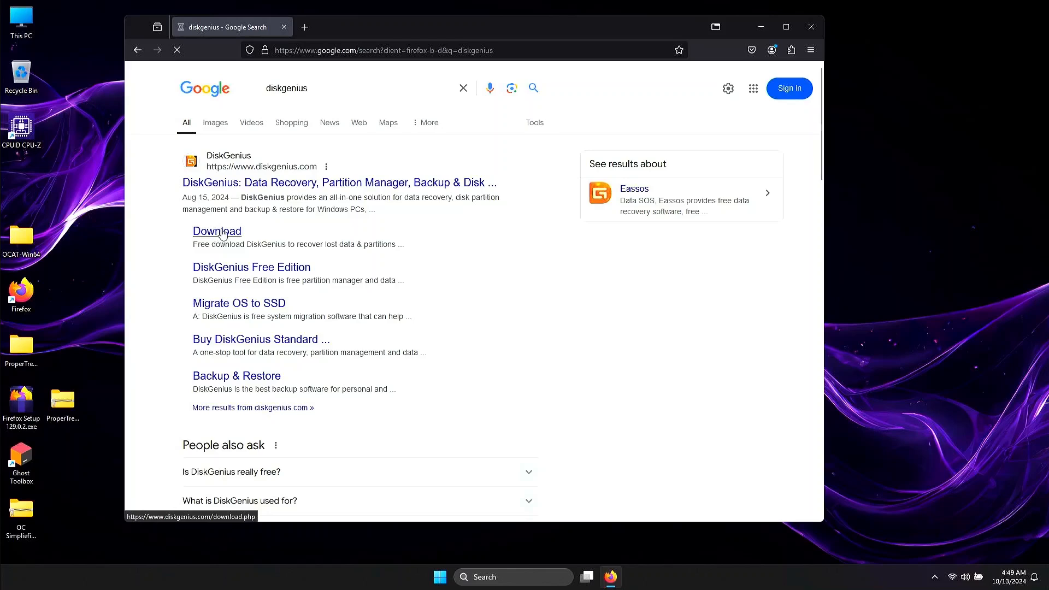
click(217, 230)
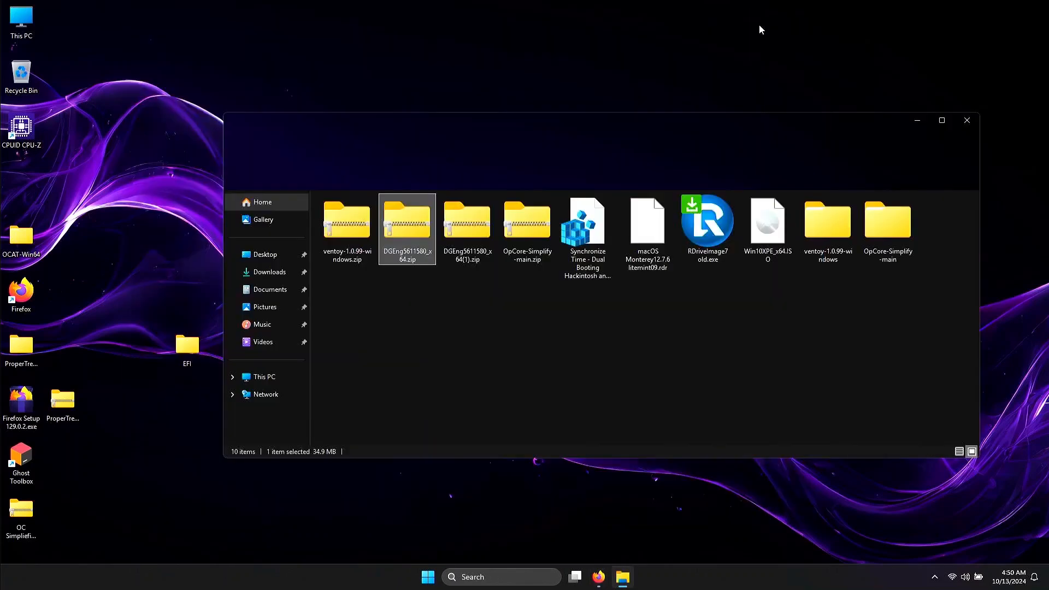
Step: Extract the DGEng zip into Downloads and enter the extracted DiskGenius folder
right_click(407, 224)
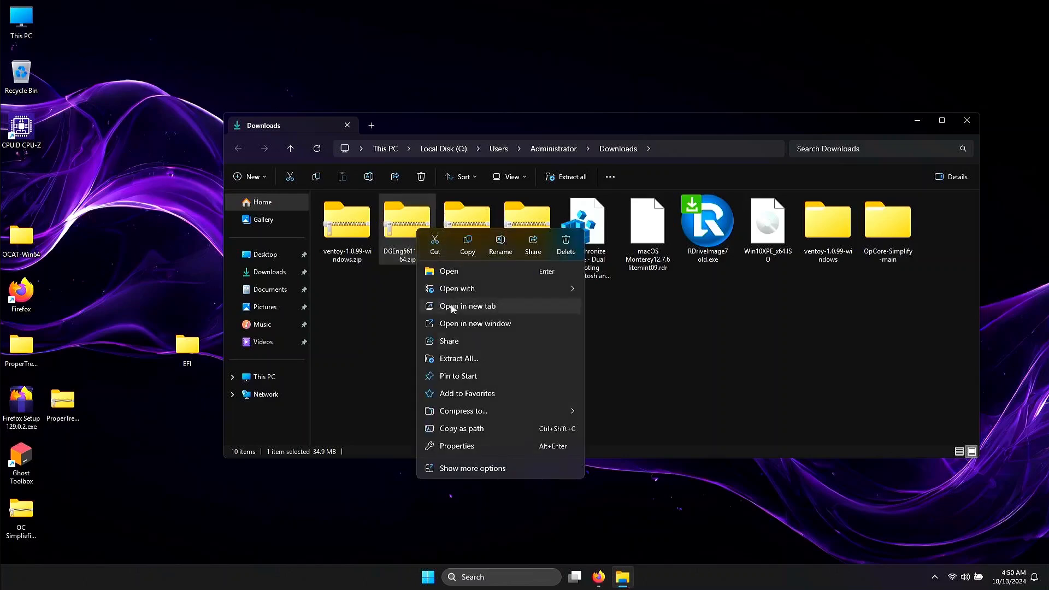
click(458, 359)
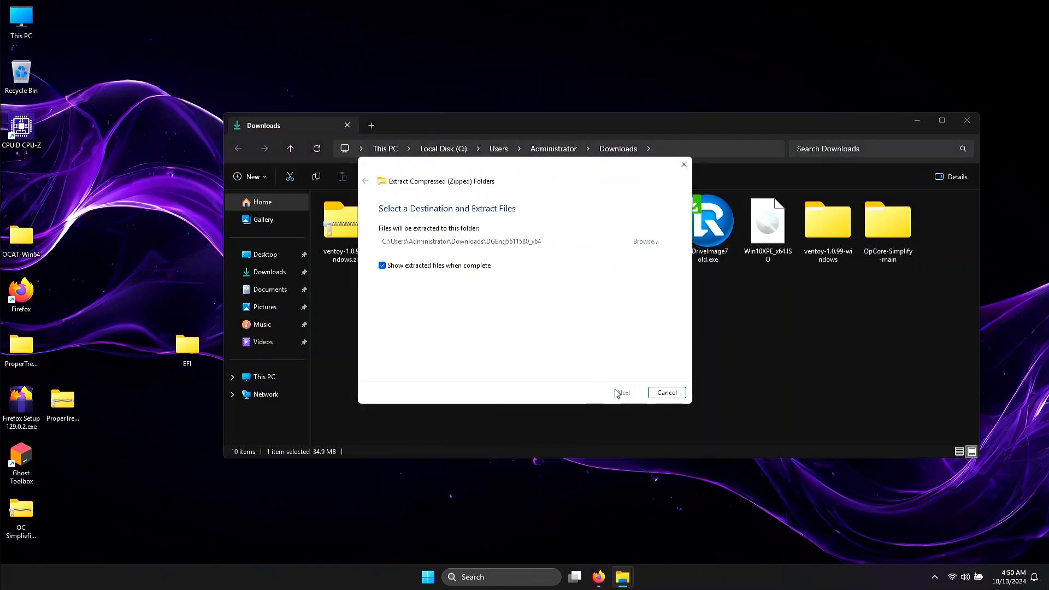
click(621, 393)
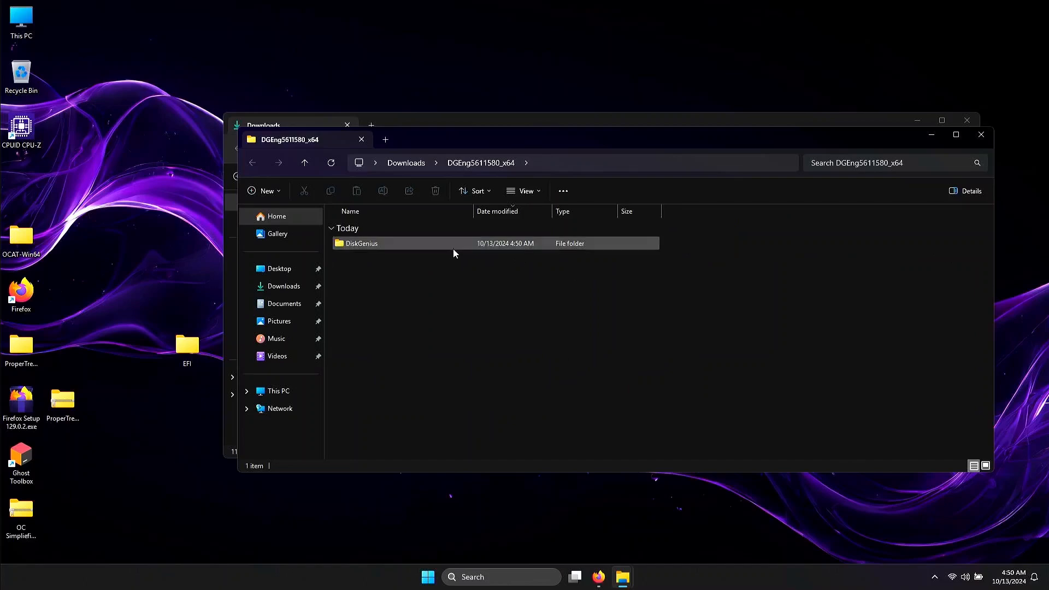
double_click(361, 242)
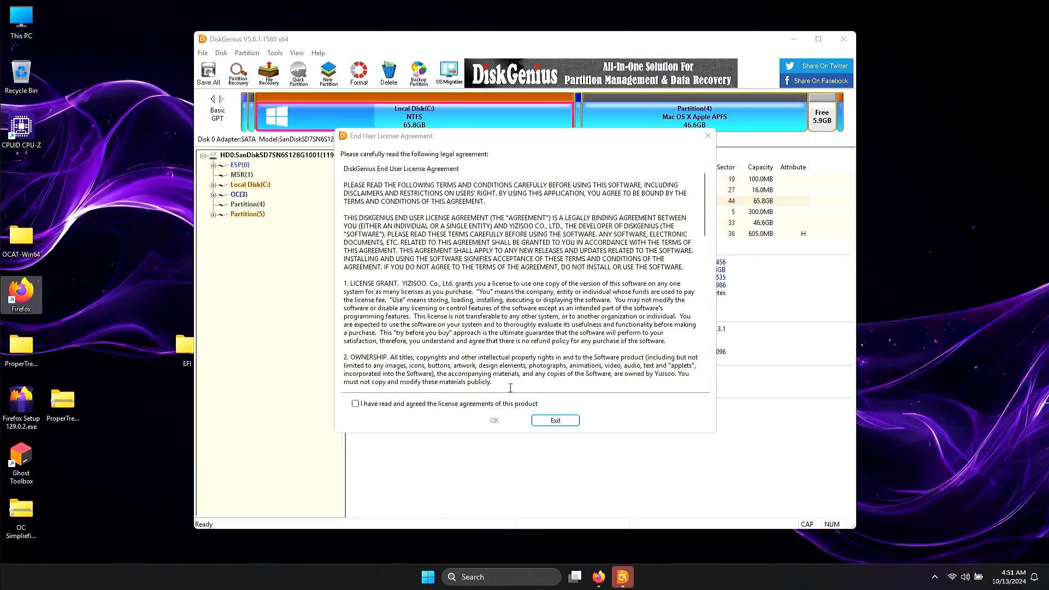
Step: Accept the DiskGenius EULA and delete the Mac OS X APFS partition
click(554, 420)
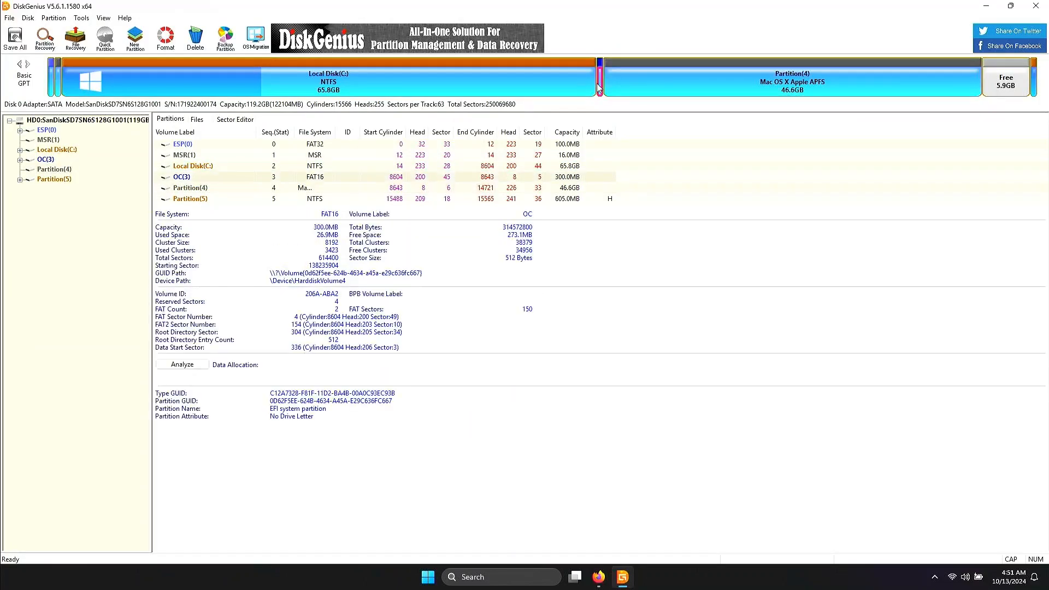
click(792, 80)
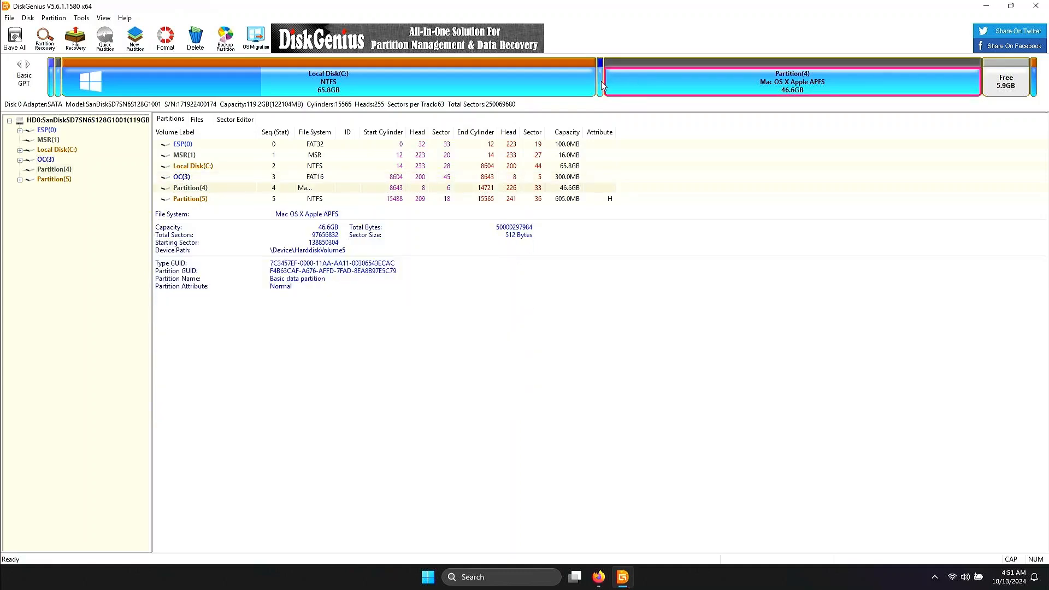
right_click(602, 84)
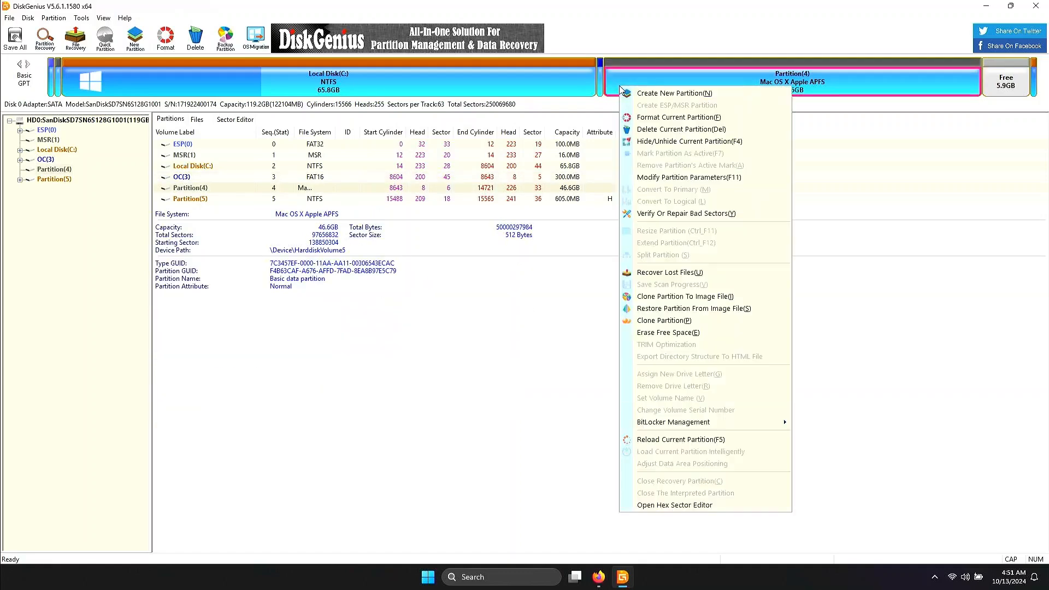
mouse_move(678, 129)
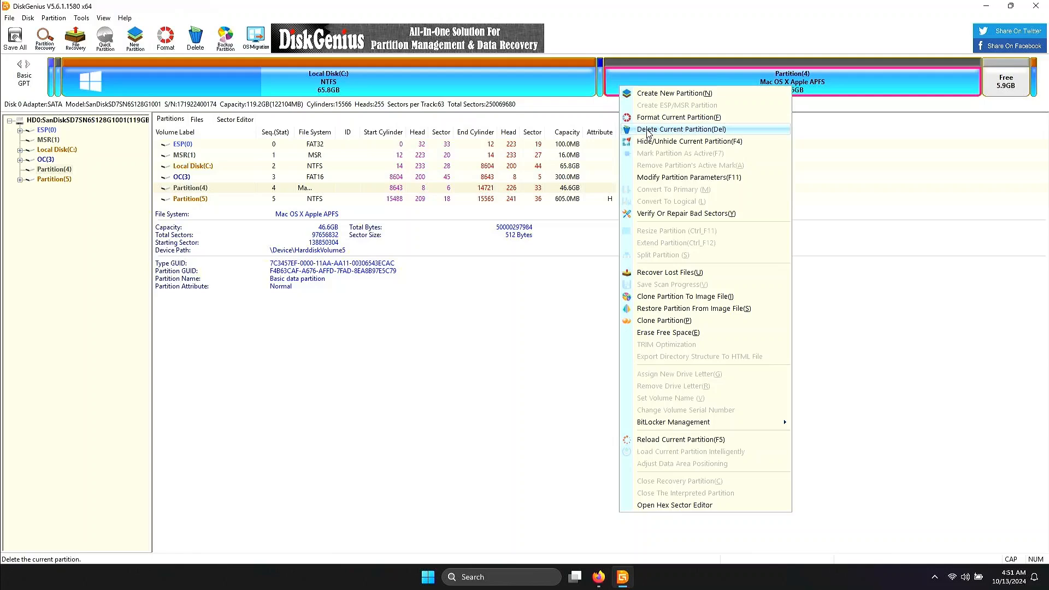
click(679, 129)
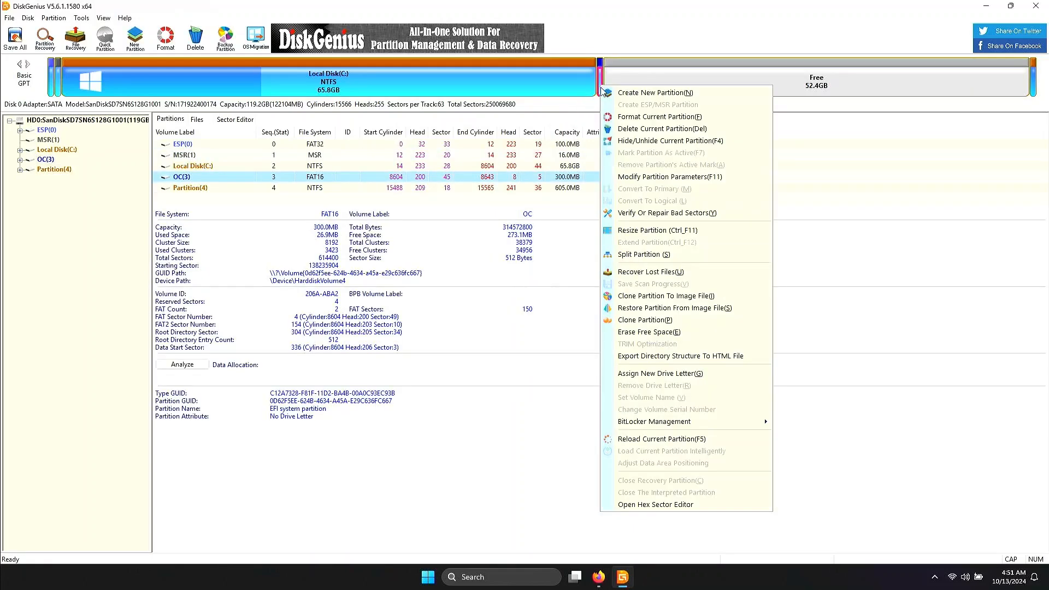
Step: Delete the OC partition and write all partition changes to disk
click(662, 129)
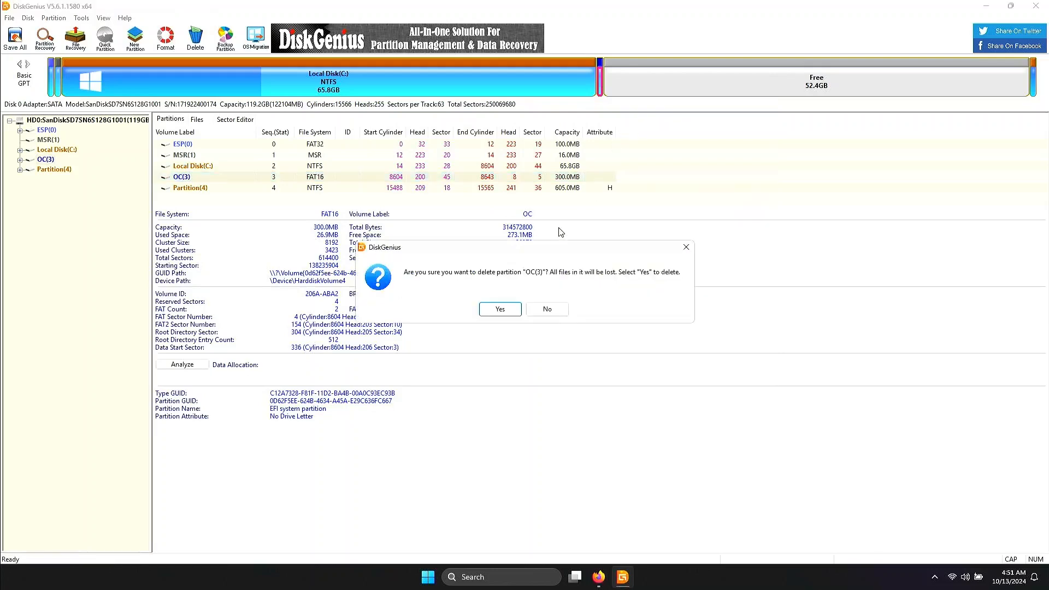
click(500, 308)
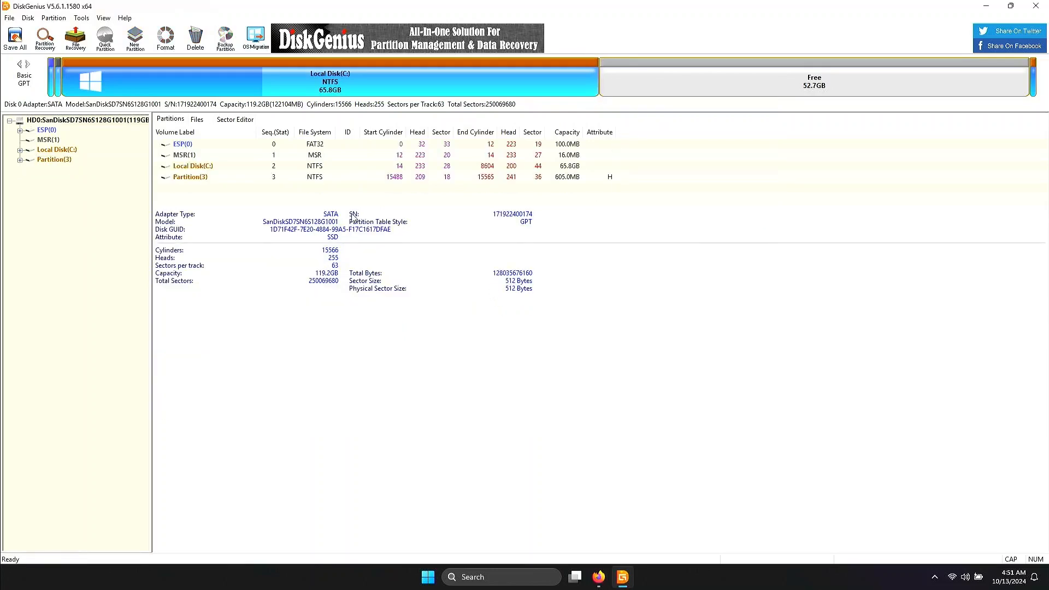
click(14, 38)
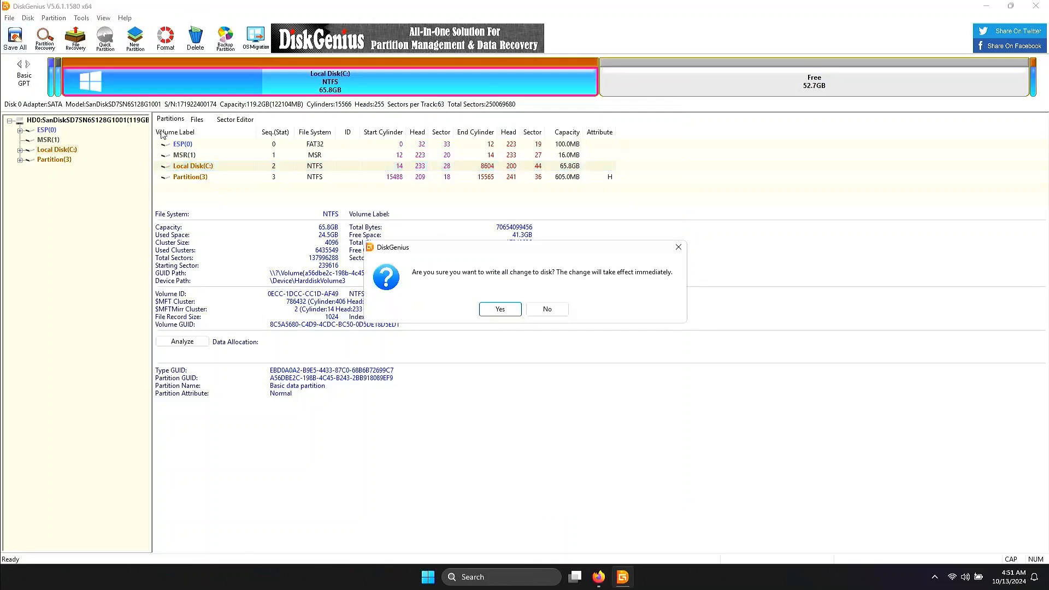
click(499, 308)
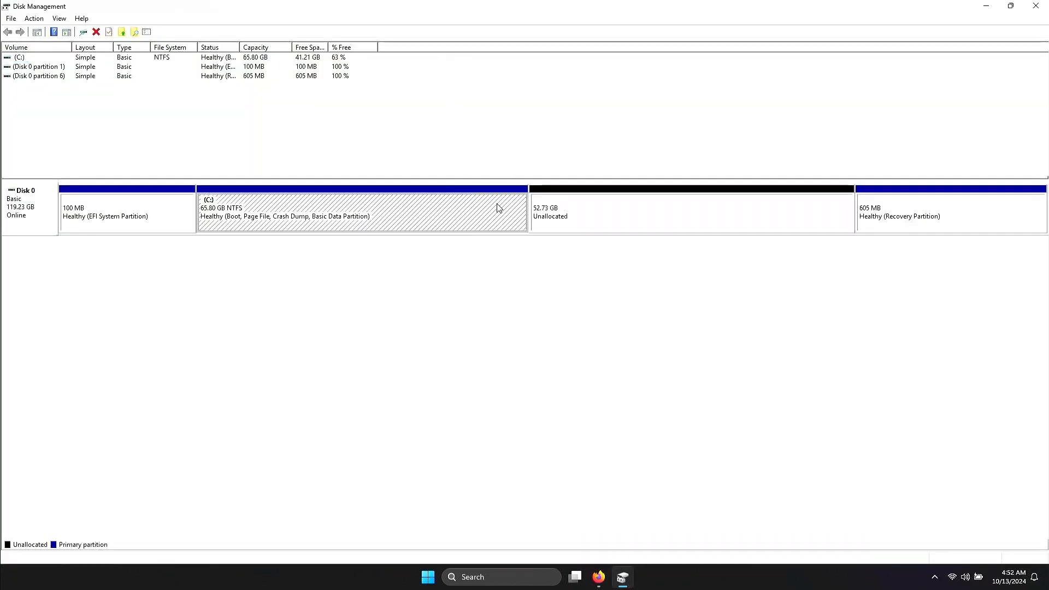
Step: Extend drive C with all 52.73 GB of unallocated space via the Extend Volume wizard
right_click(495, 208)
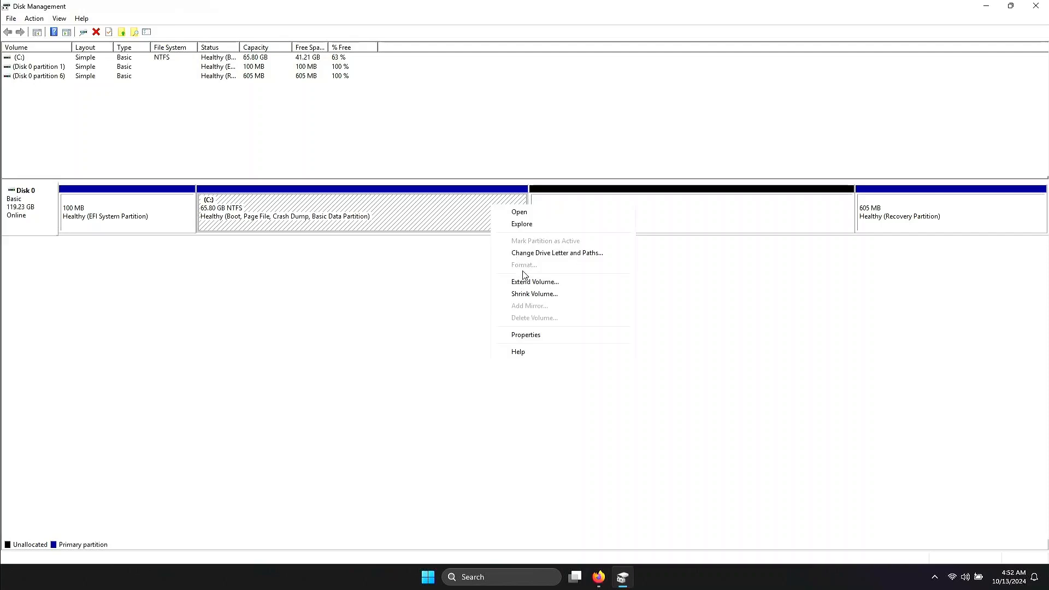
click(534, 281)
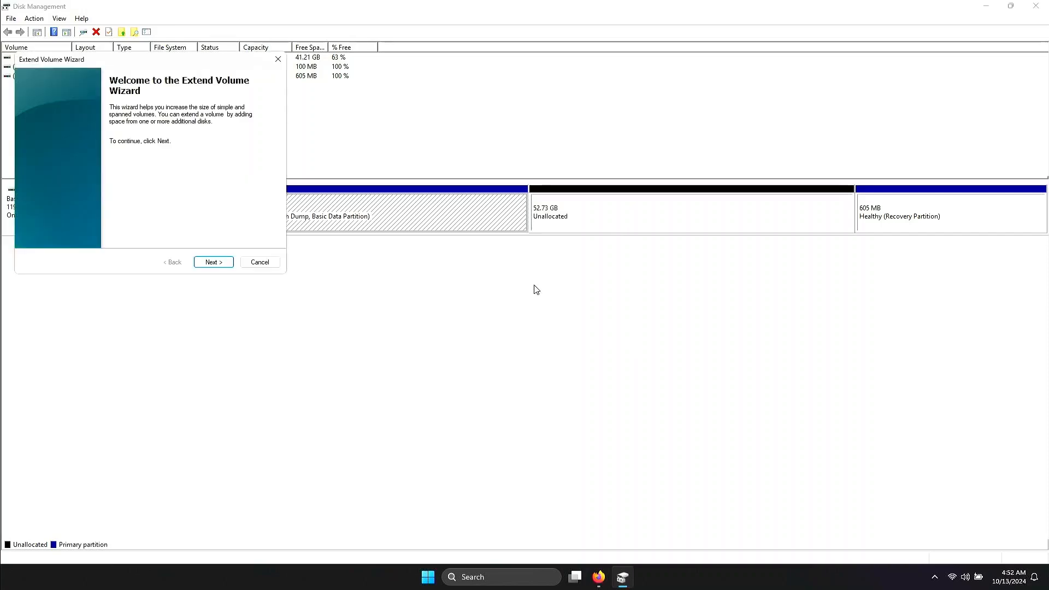
click(214, 261)
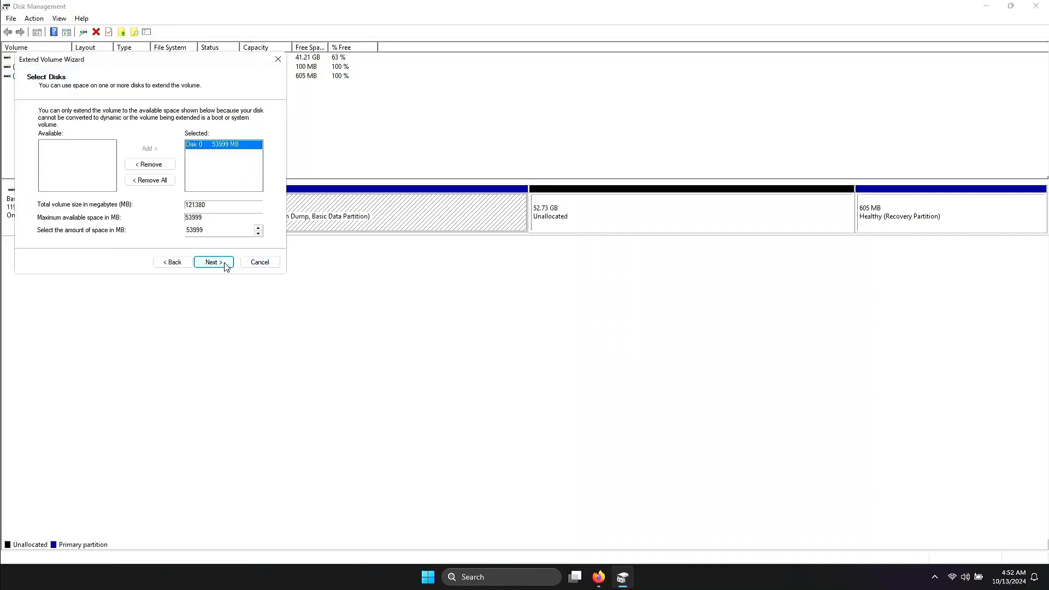
click(211, 261)
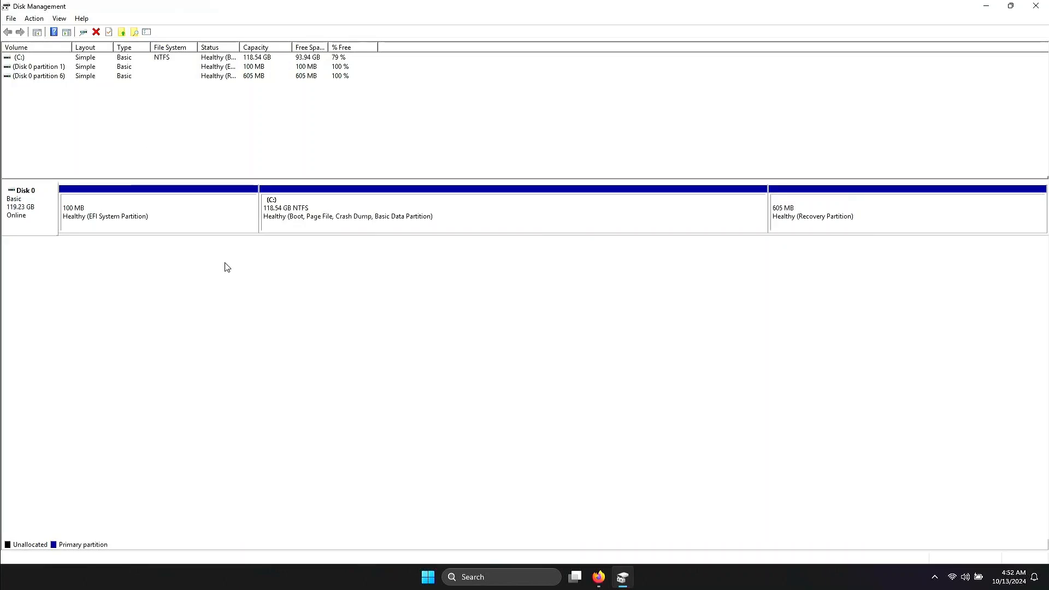